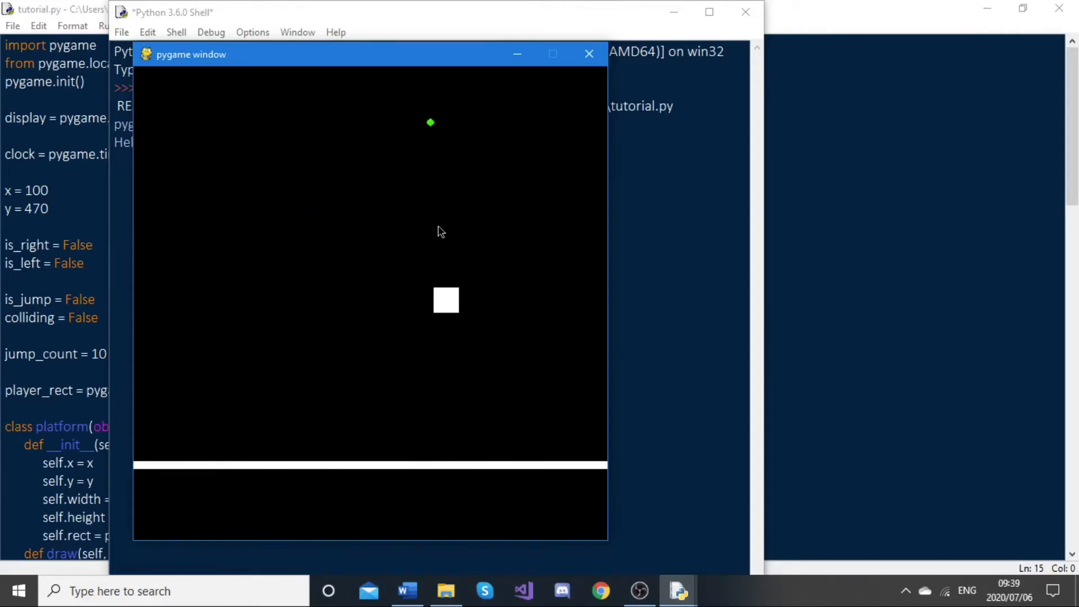
Close the running pygame platformer window to get back to tutorial.py in IDLE.
click(589, 54)
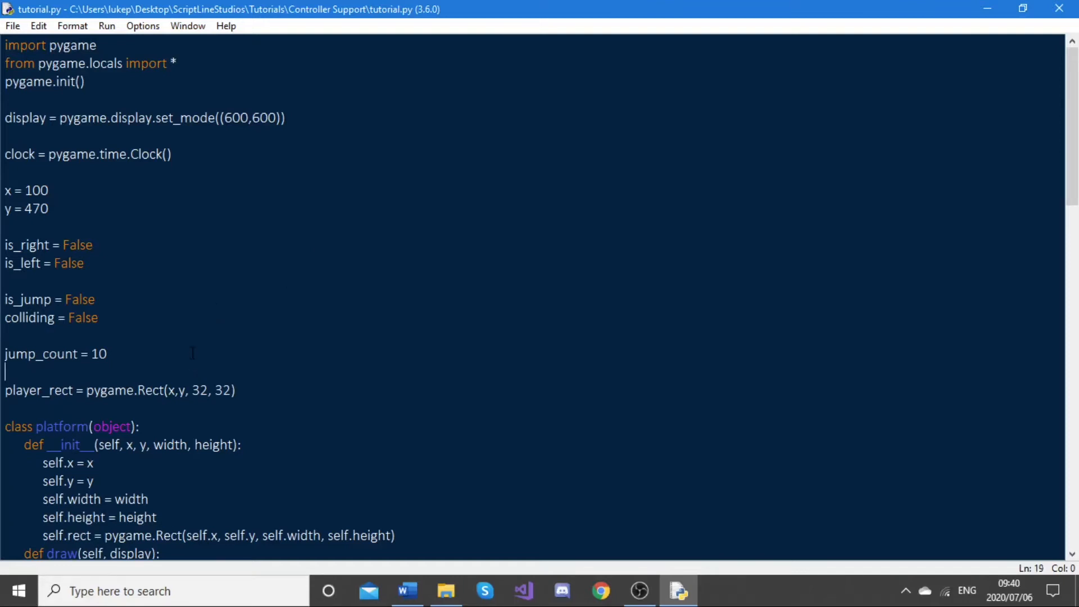
Add 'joysticks = []' on the blank line under jump_count = 10.
text(joysticks)
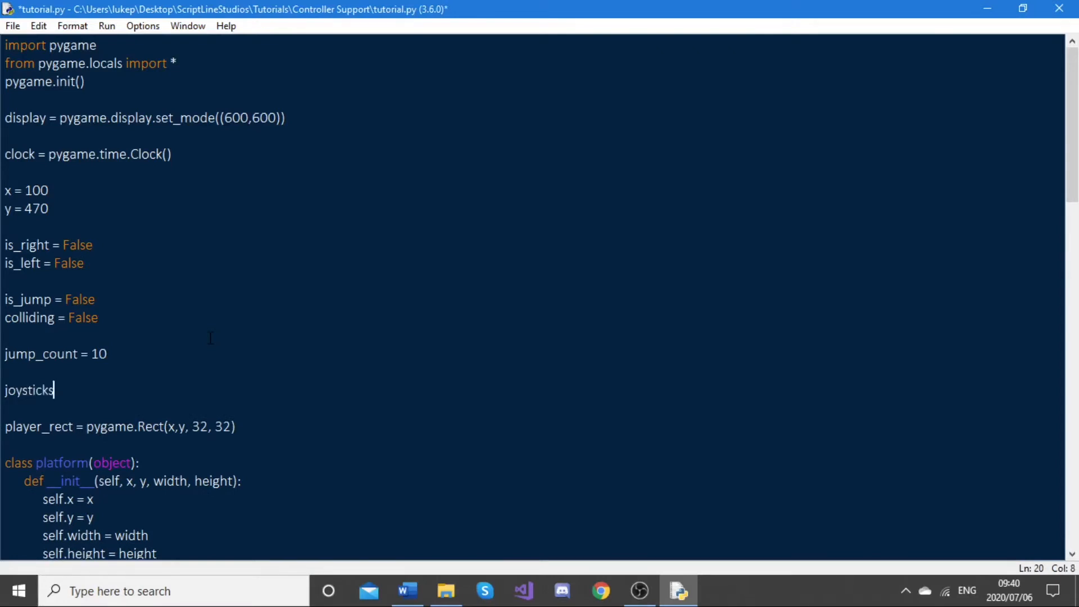
text(= [])
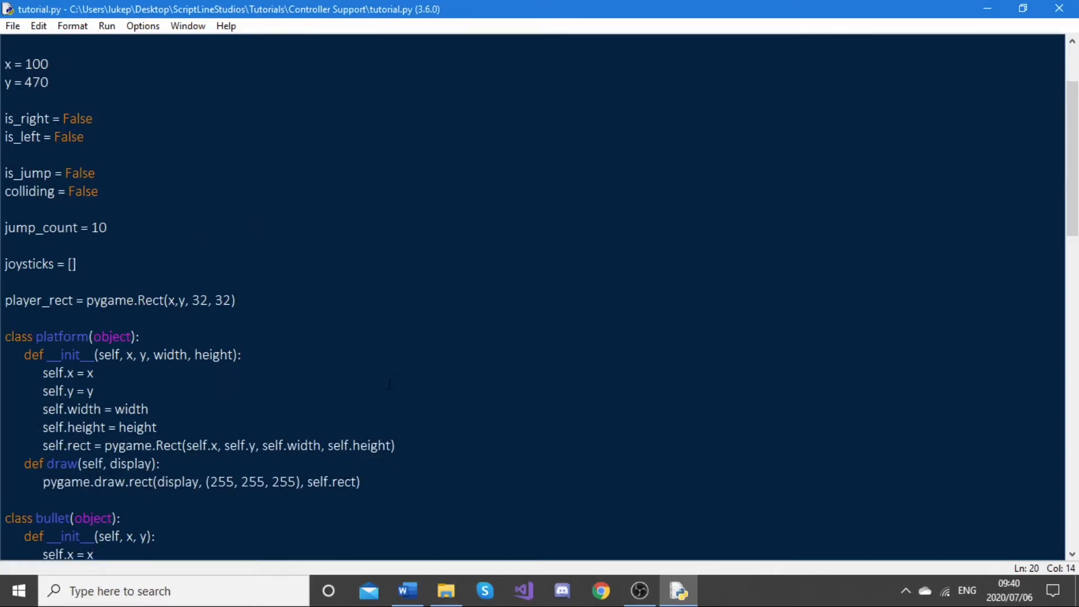
scroll(down, 3)
text(bullets.append(bullet(x+16, y)
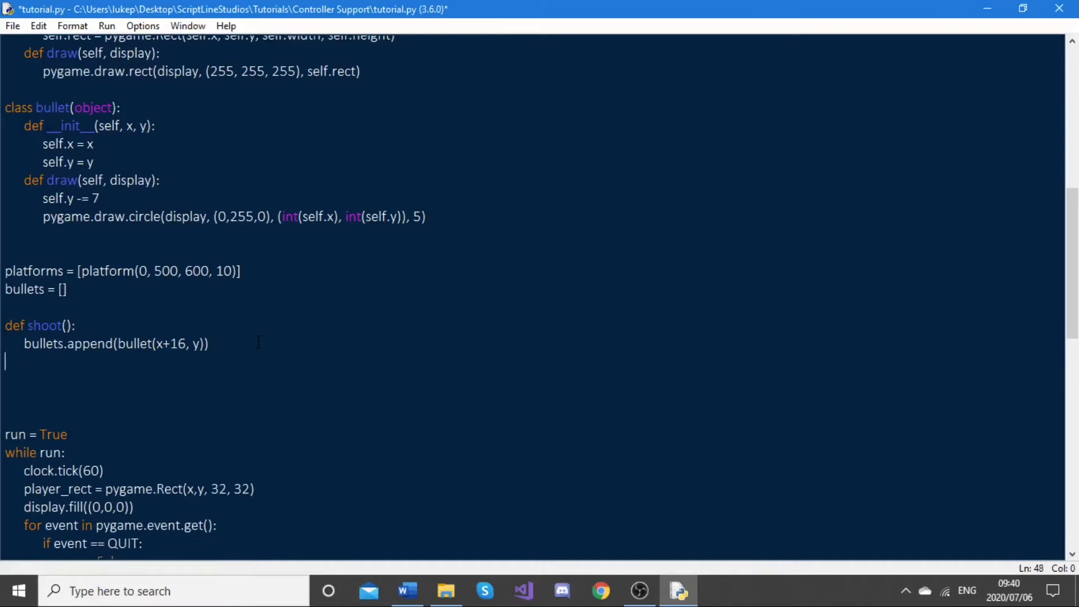
Write the loop header 'for i in range(pygame.joystick.get_count()):' below shoot().
text(for i in ra)
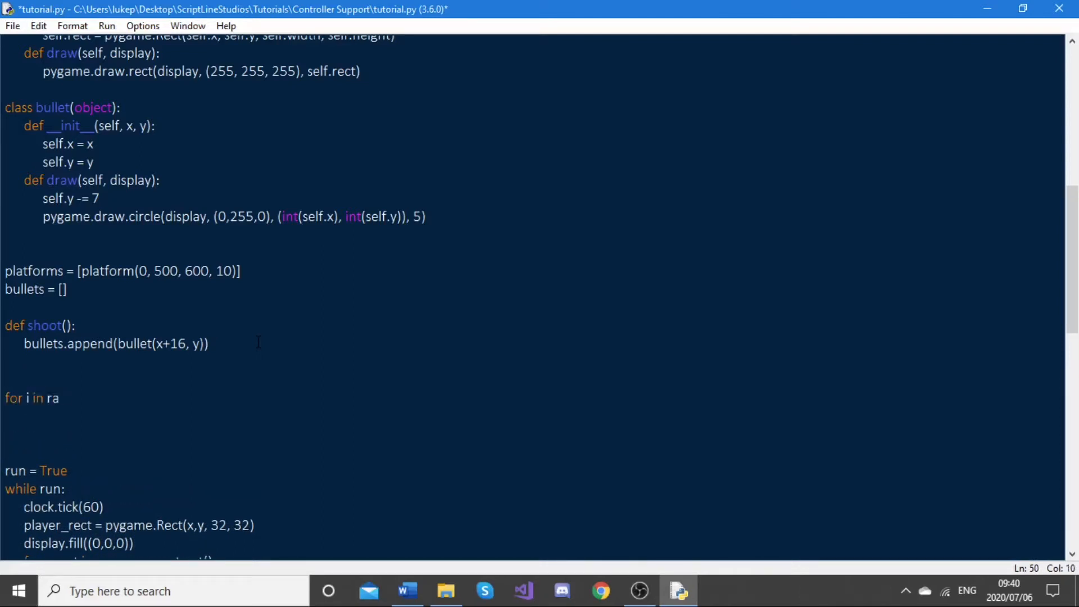
text(nge())
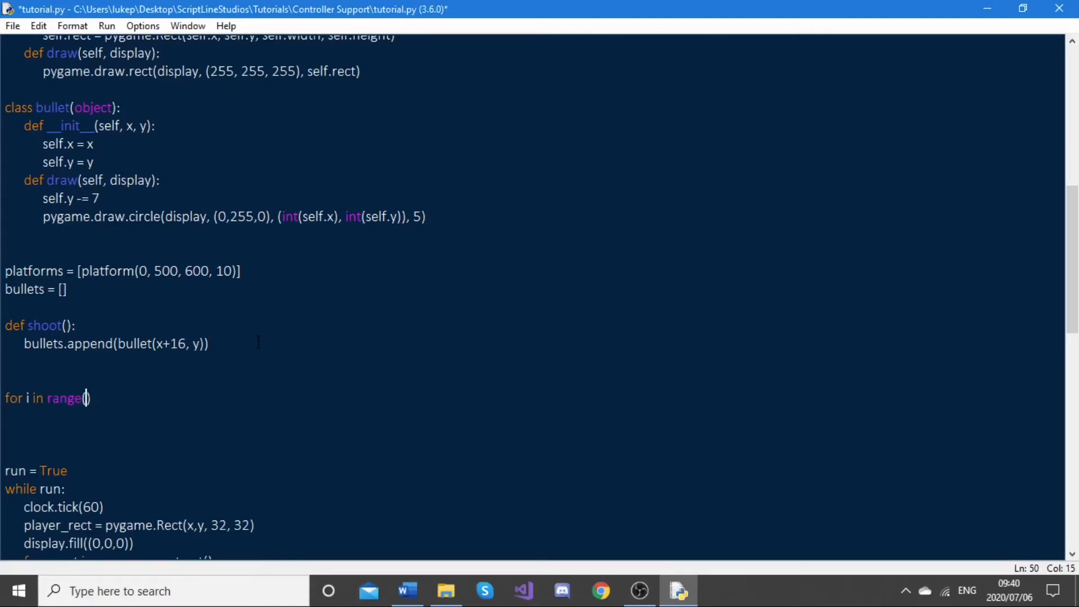
text(pygame.jo)
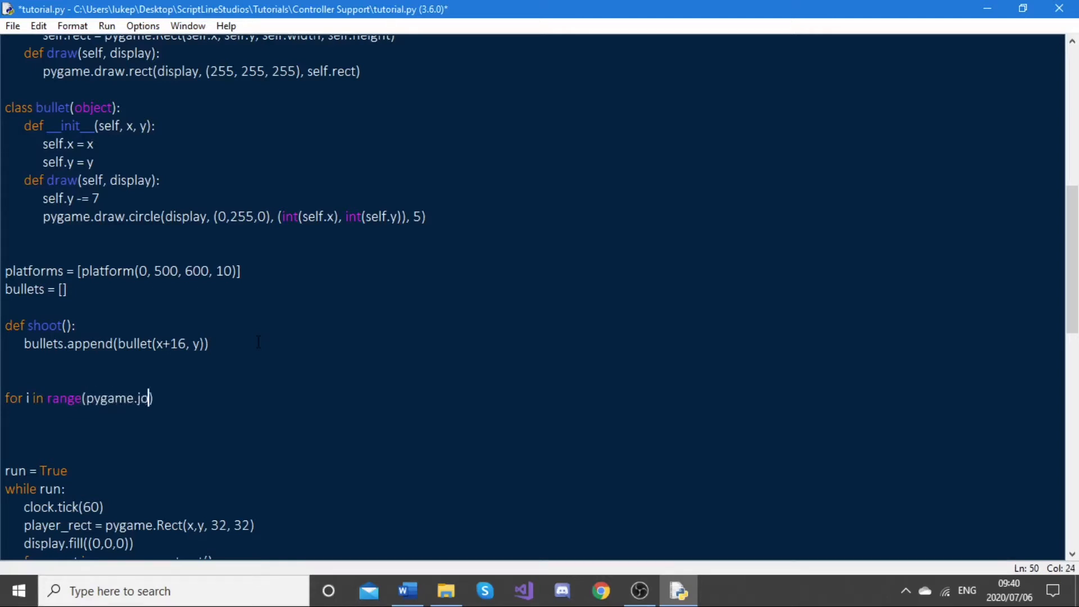
text(ysticks)
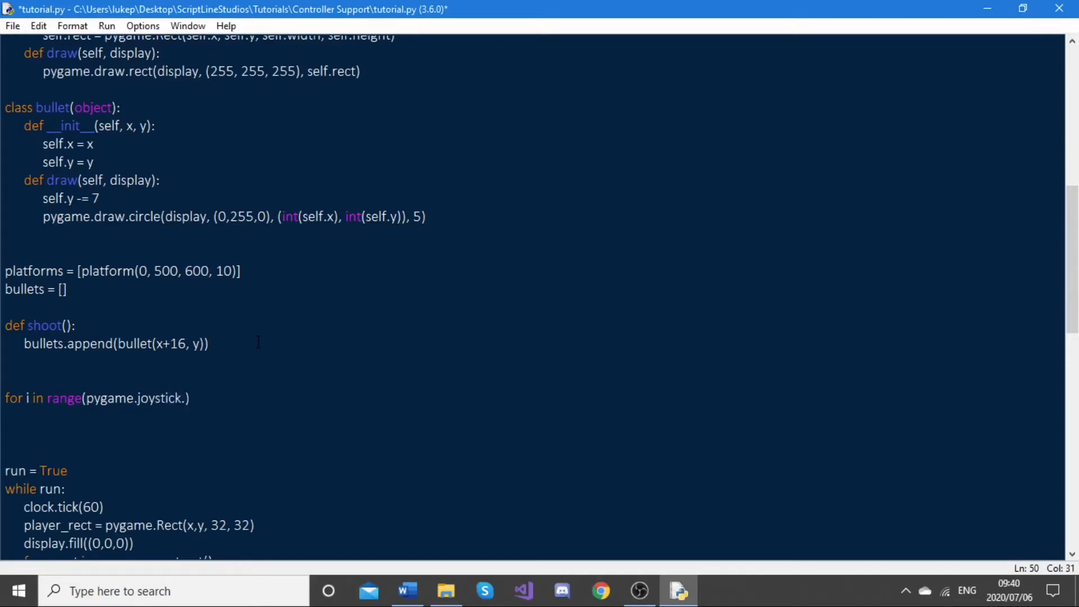
text(get_ount)
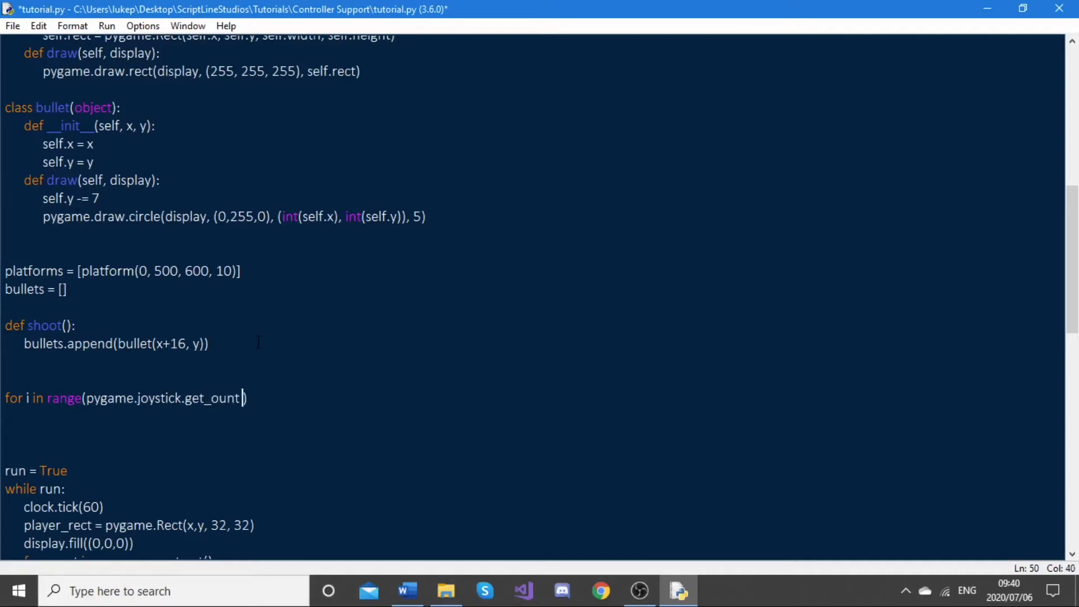
text(c)
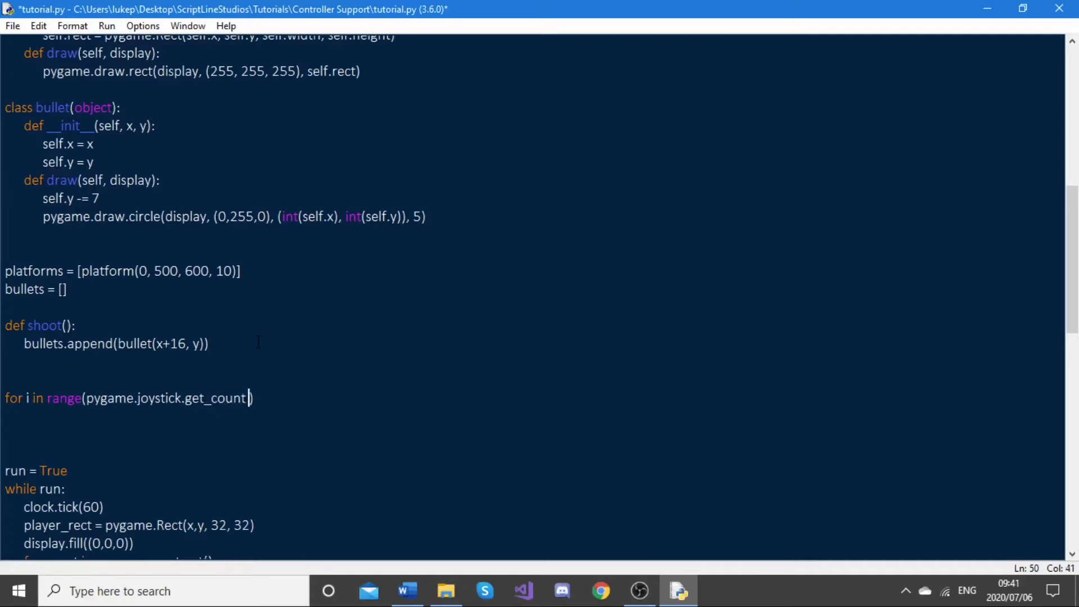
text(())
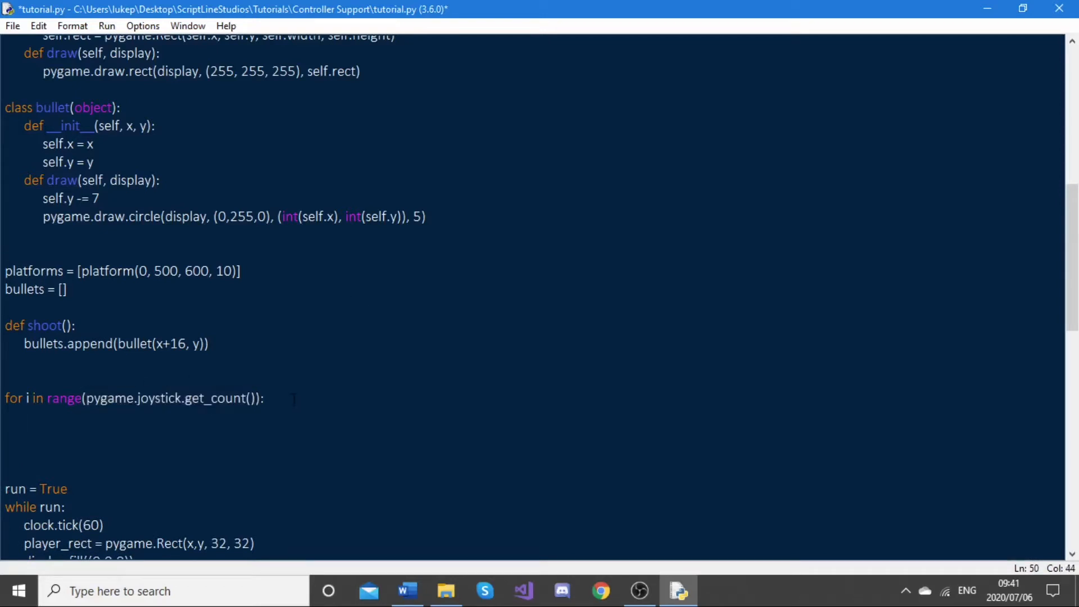
key(enter)
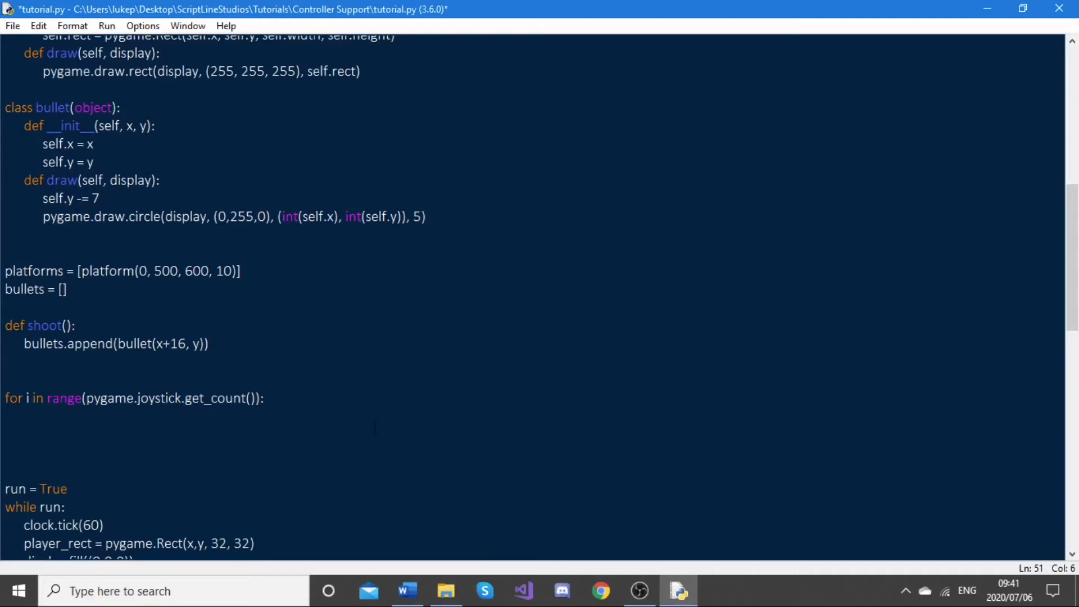
In the loop body, append pygame.joystick.Joystick(i) to joysticks and initialise joysticks[-1].
text(joystc)
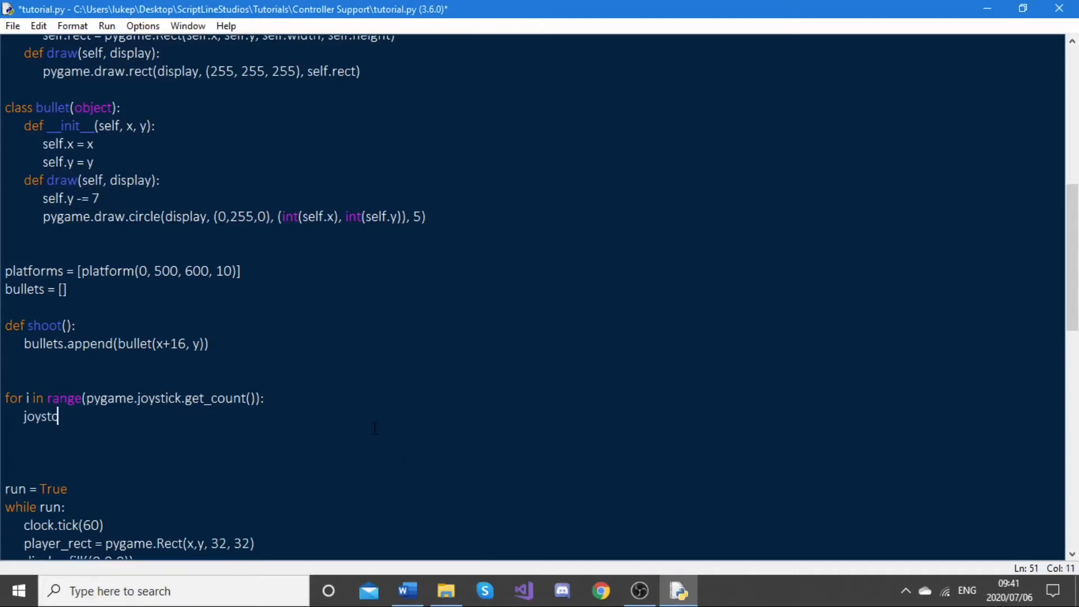
key(Backspace)
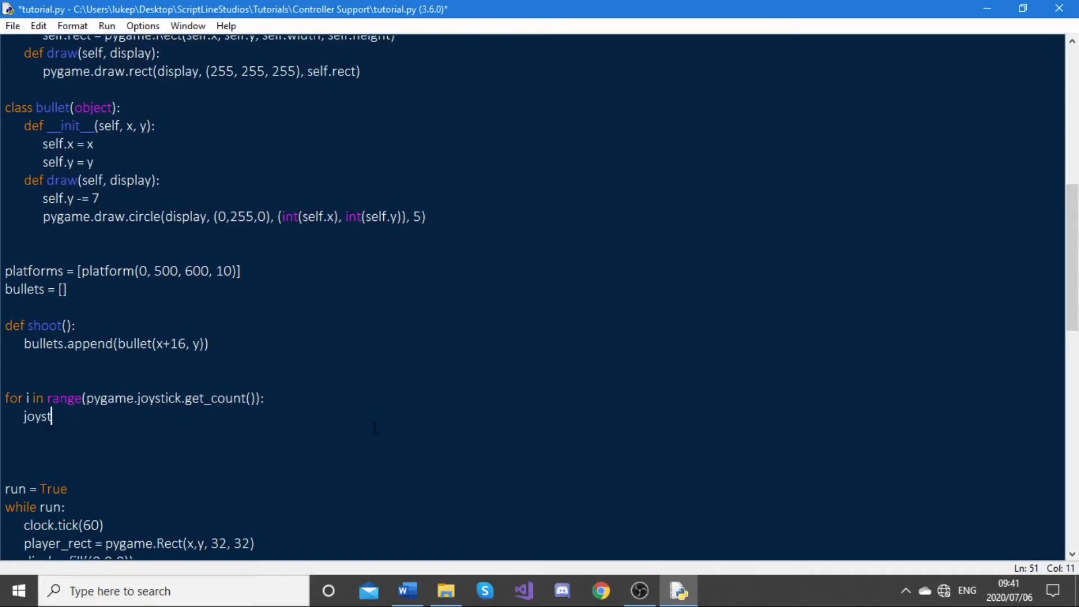
text(icks.app)
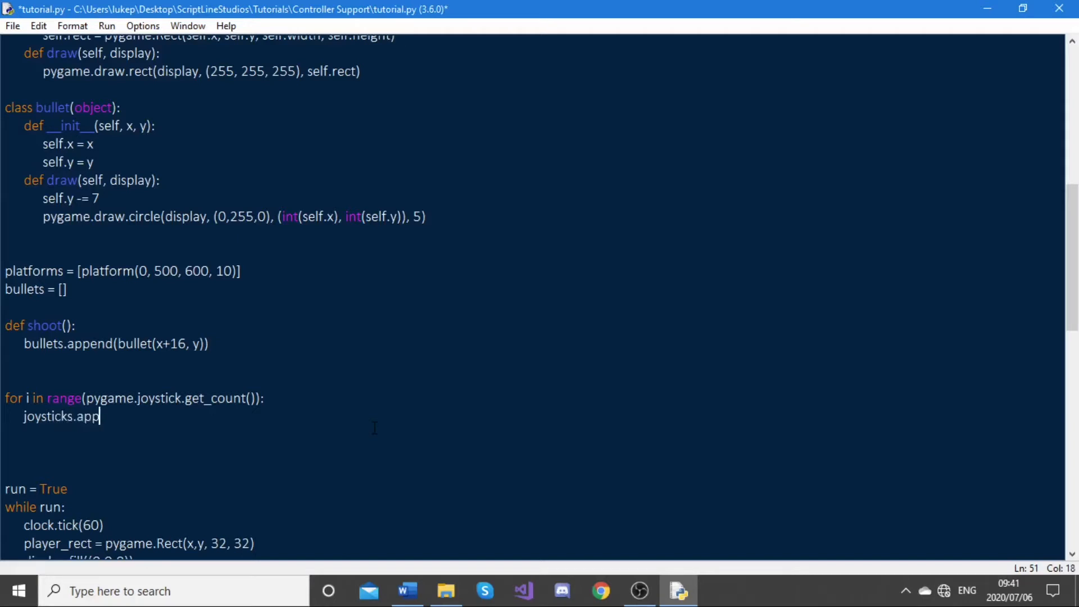
text(end)
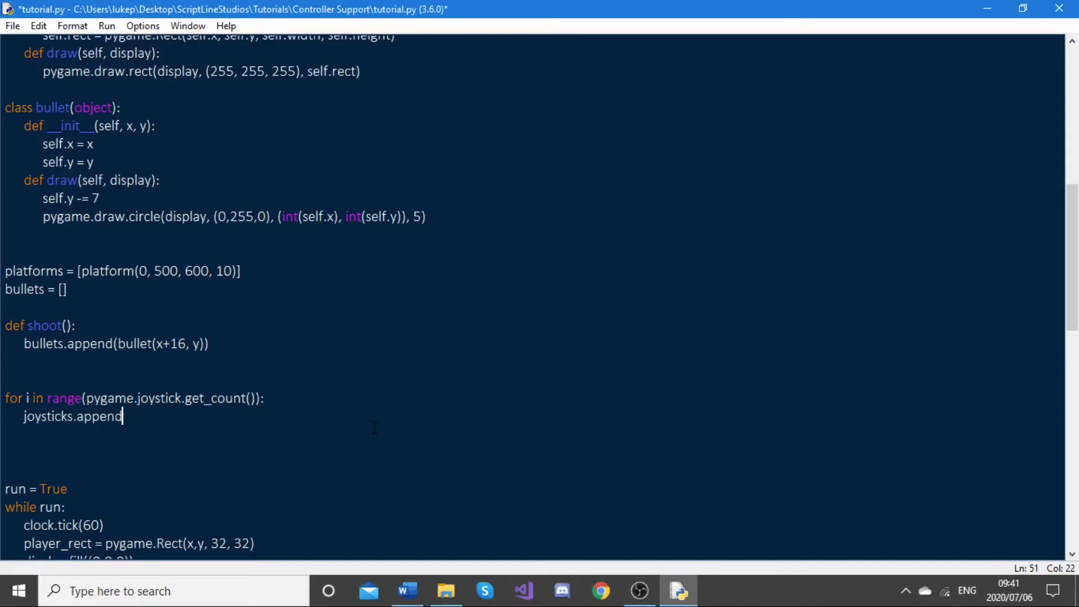
text(())
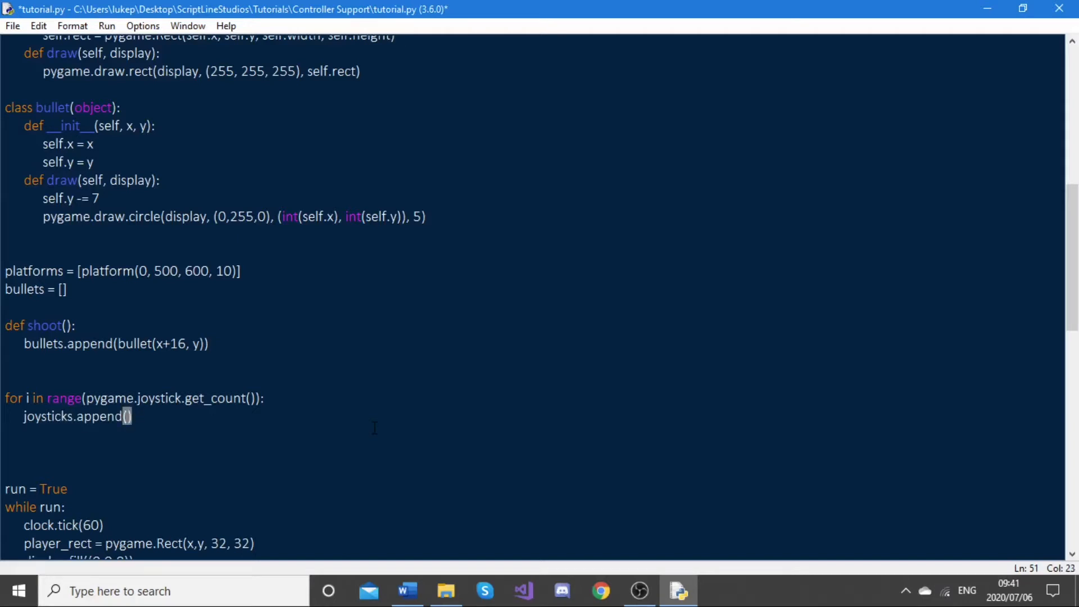
text(pygame.)
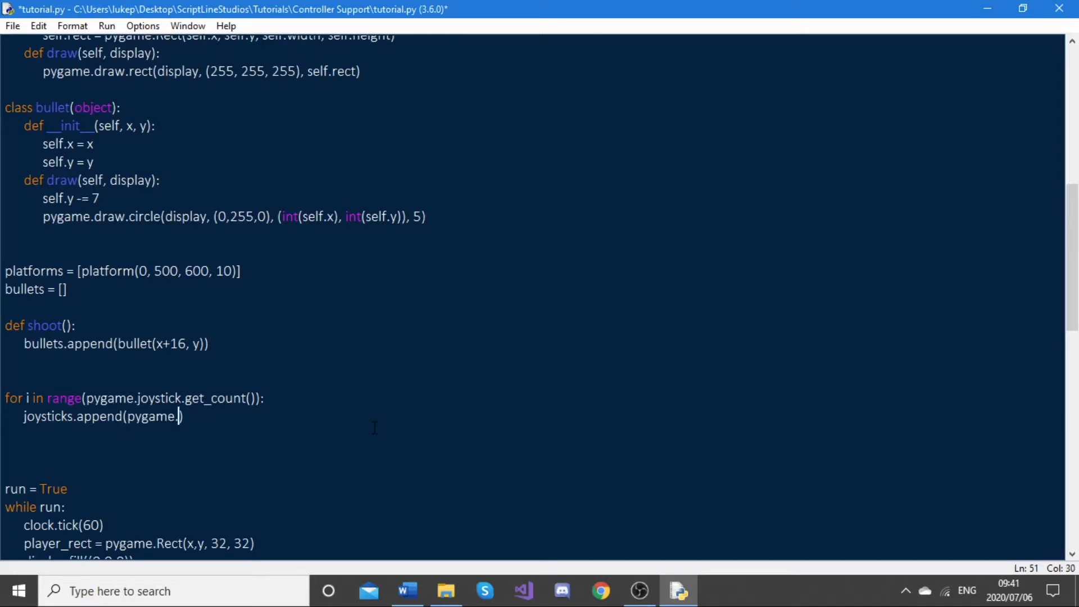
text(joyst)
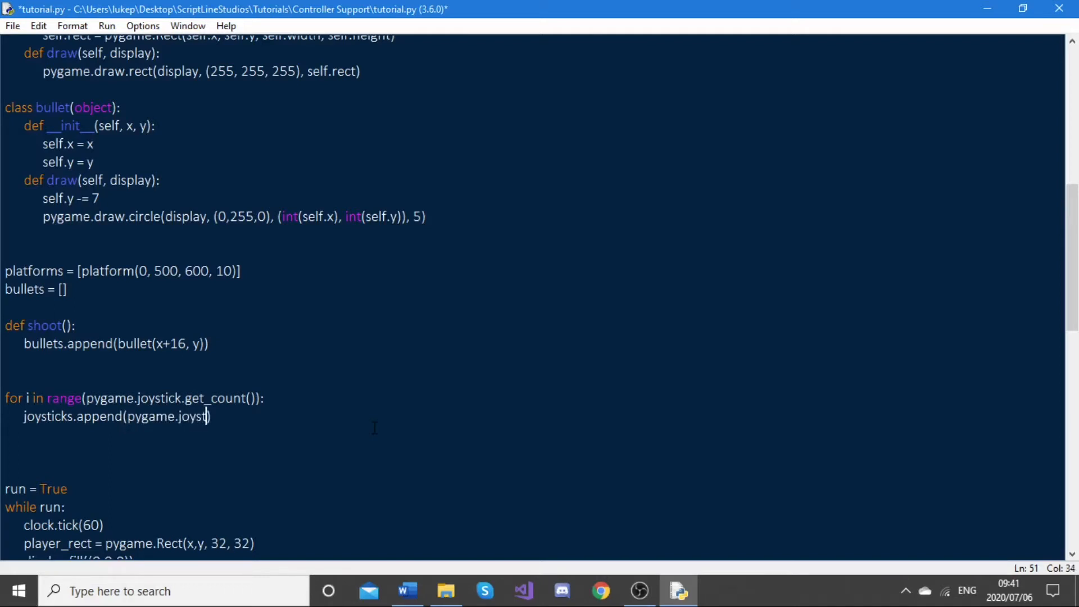
text(ick.Jo)
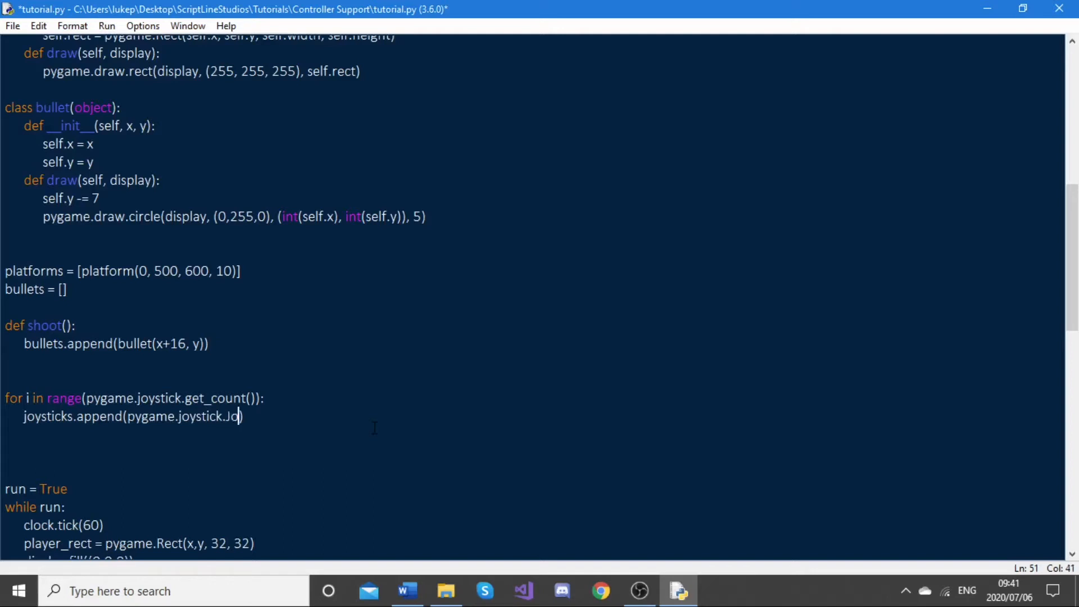
text(ystick))
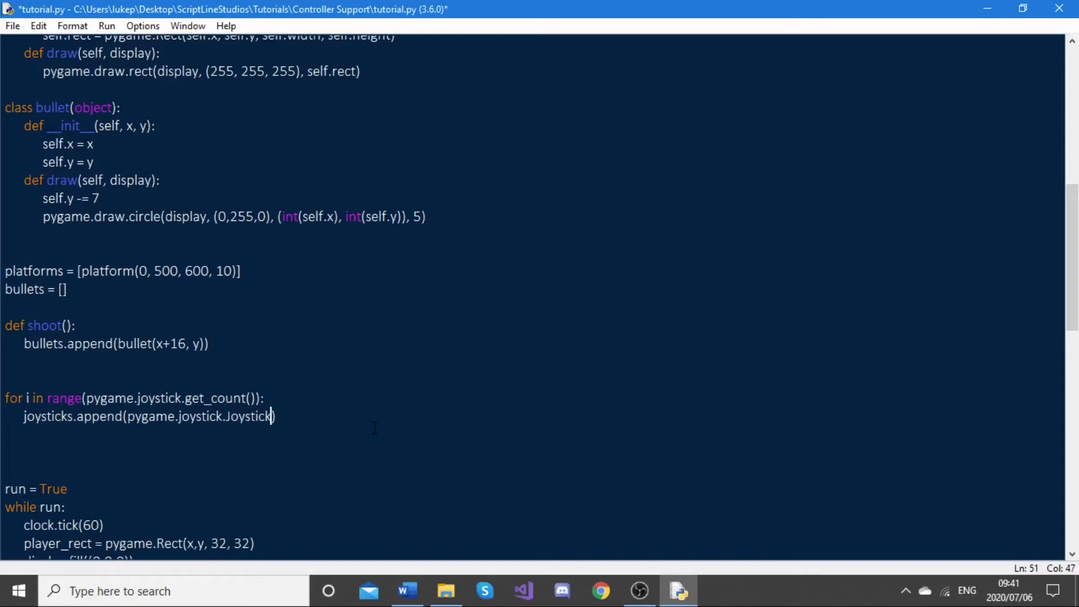
text((i)
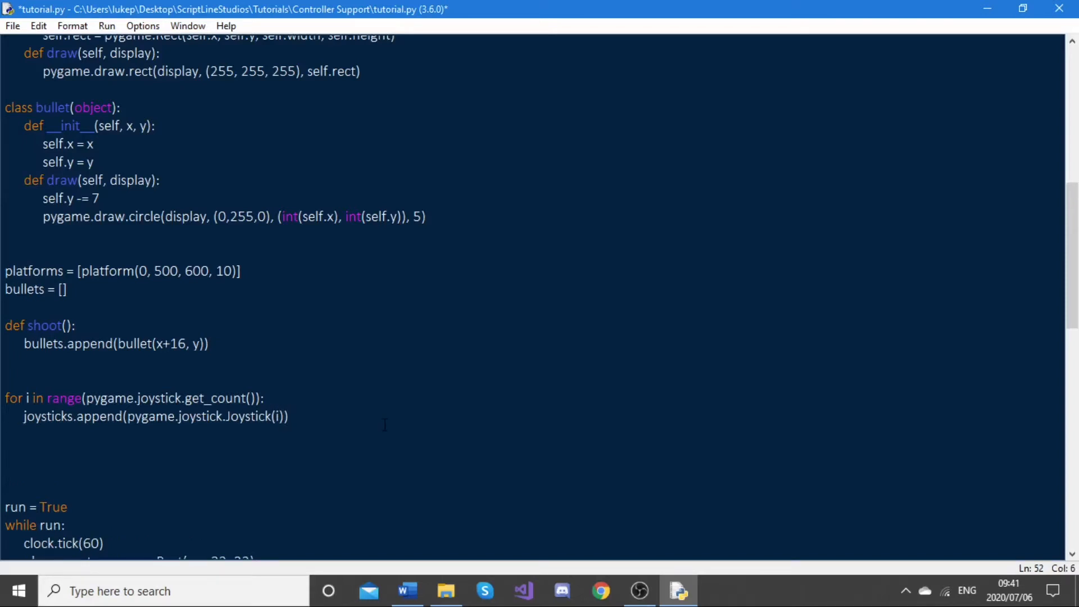
text(joysticks[-1)
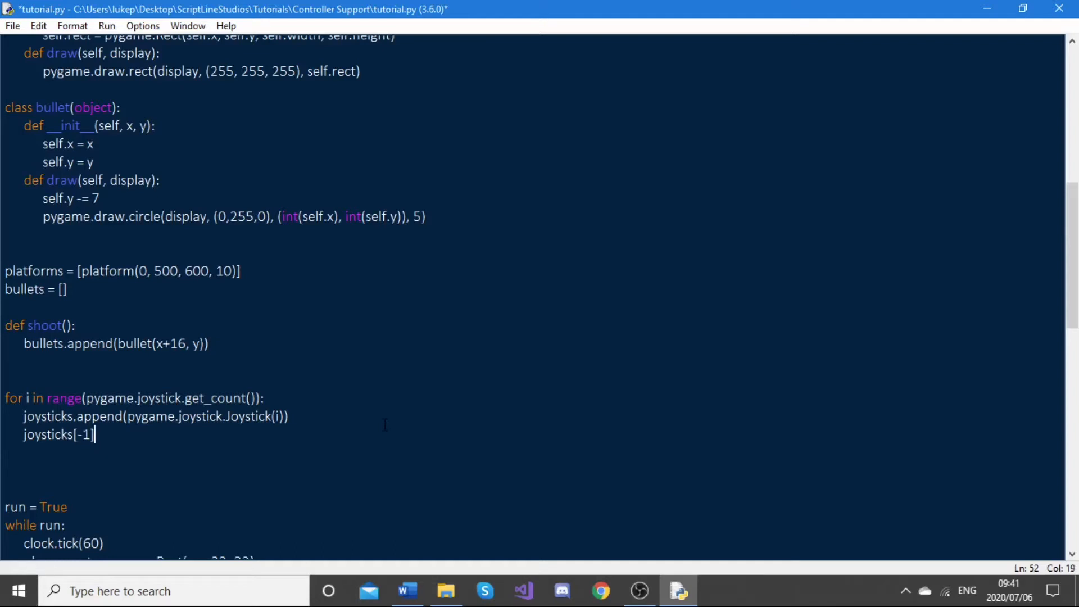
text(.init())
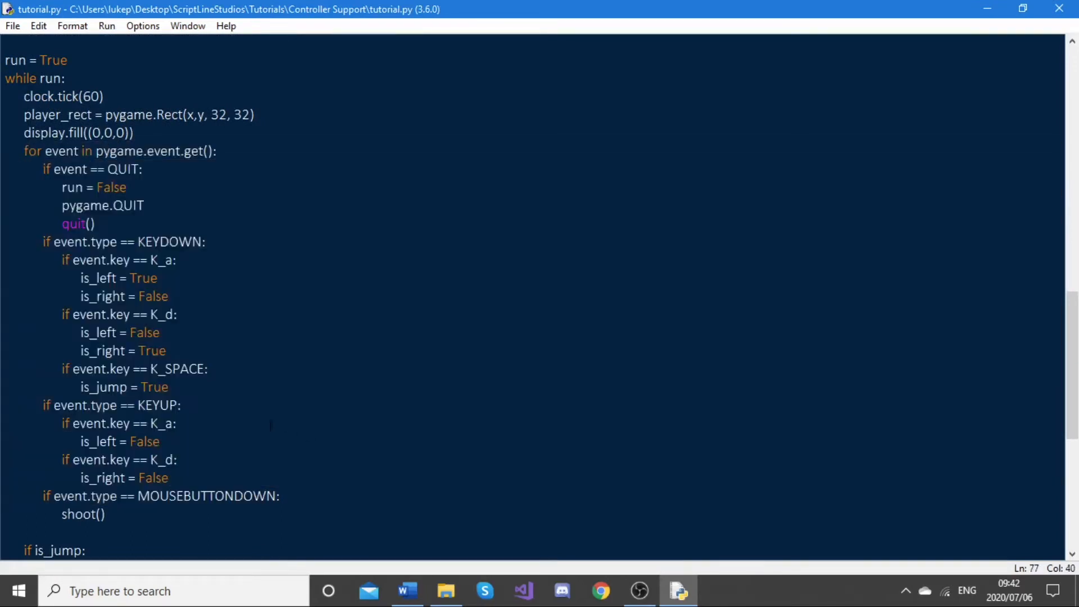
Insert blank lines after the MOUSEBUTTONDOWN shoot() call in the event loop.
scroll(down, 3)
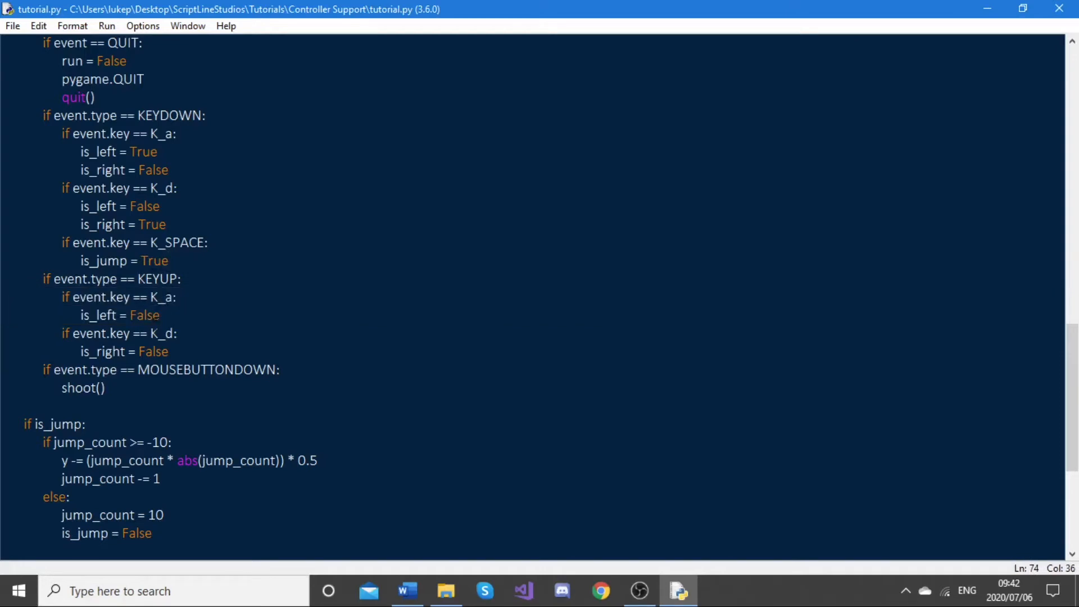
click(176, 334)
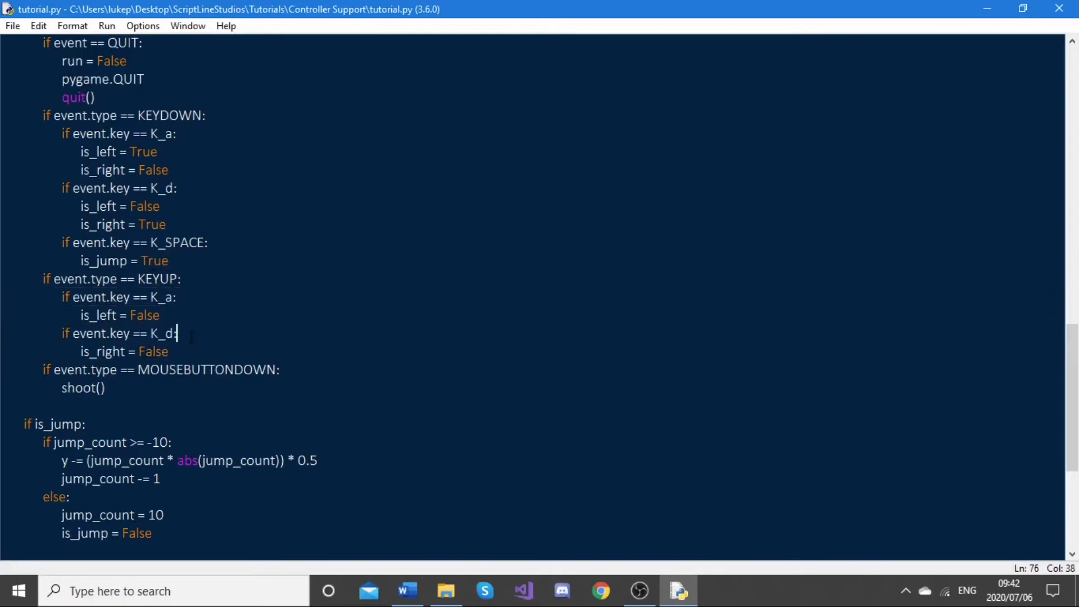
scroll(down, 3)
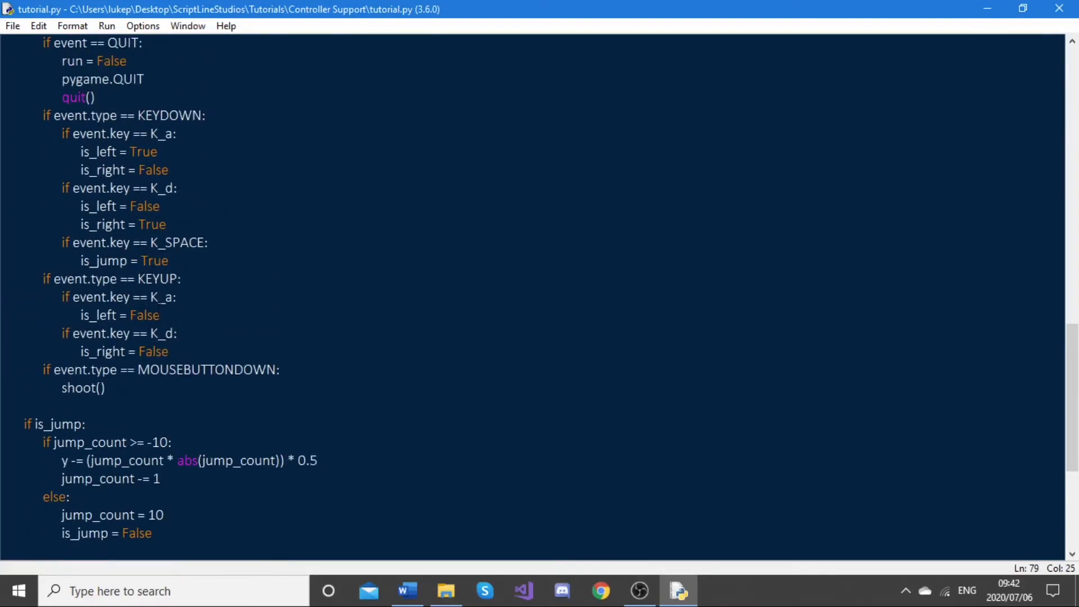
key(enter)
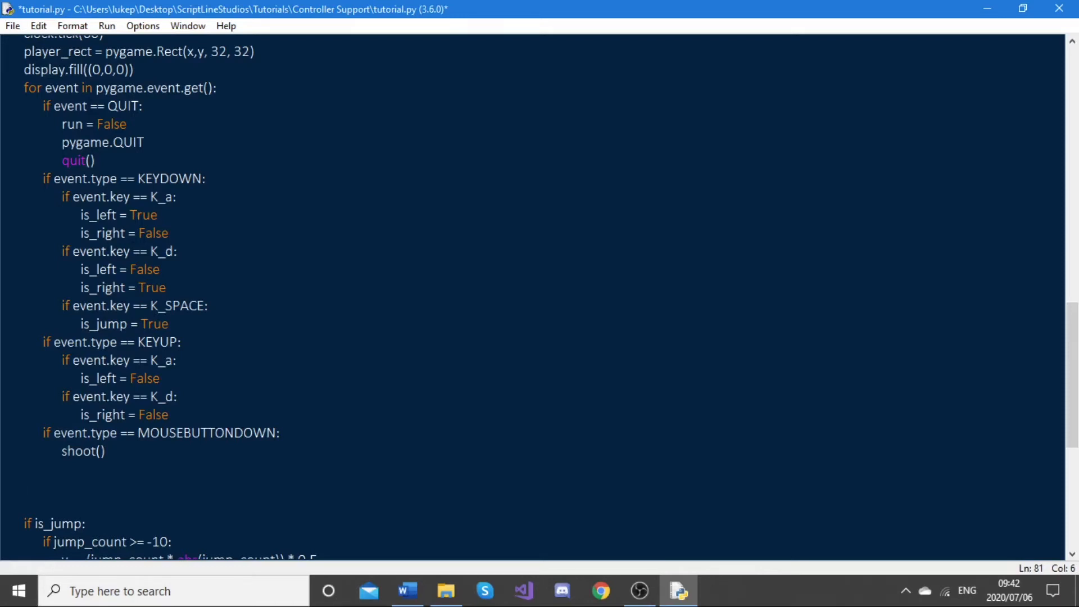
Add 'if event.type == JOYBUTTONDOWN:' on the empty line below the handlers.
click(24, 488)
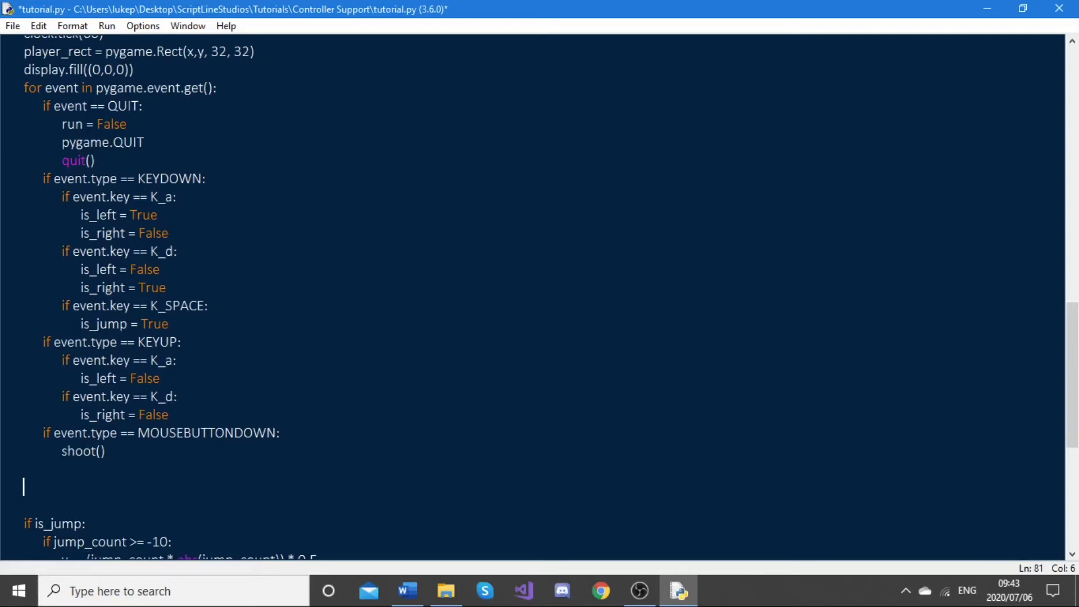
text(if)
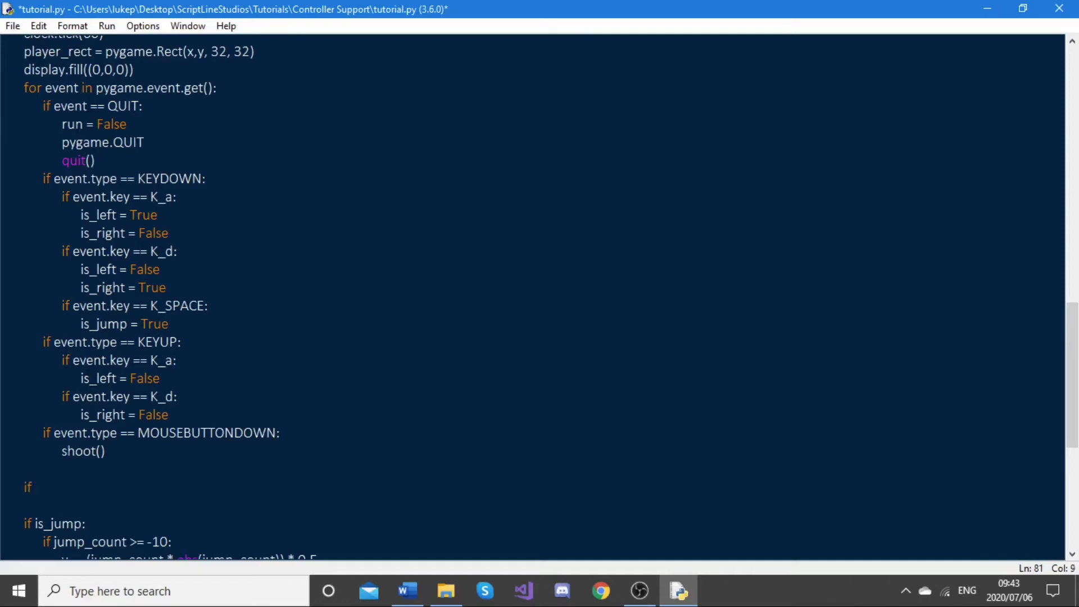
text(event.tup)
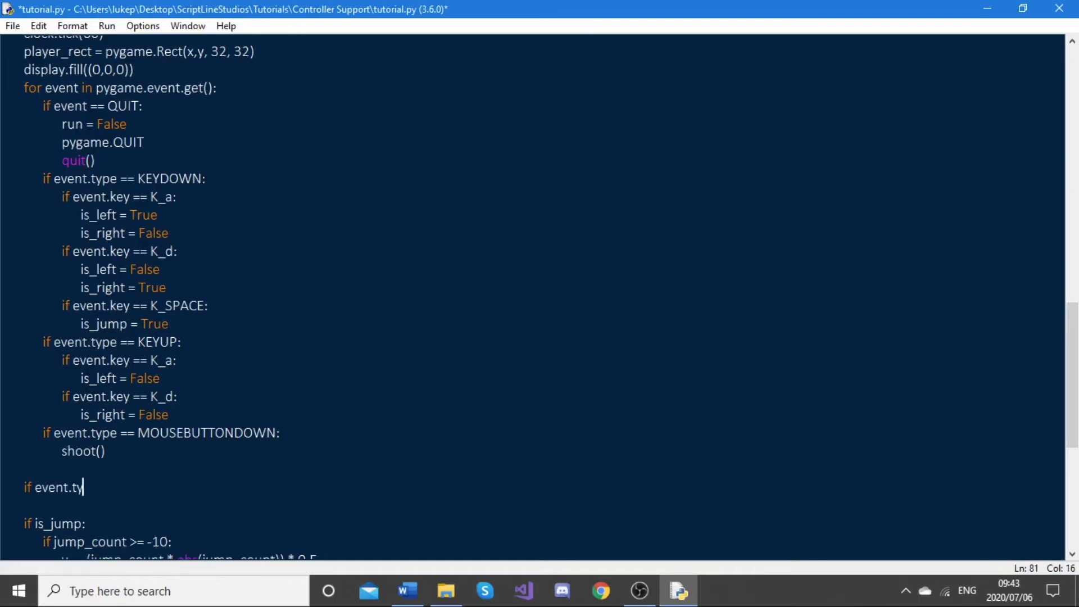
text(pe ==)
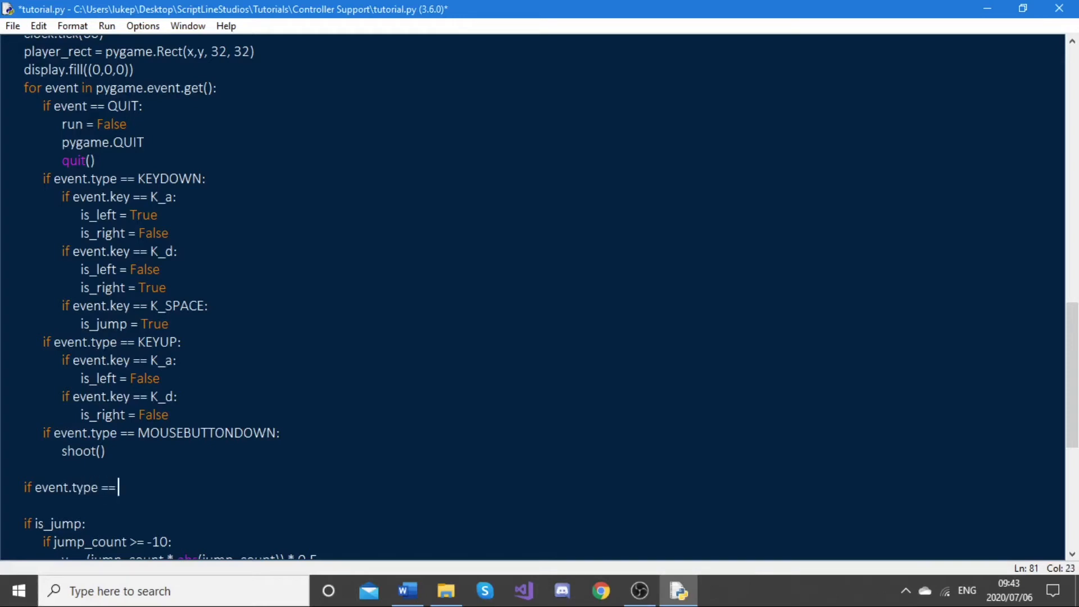
text(JOYB)
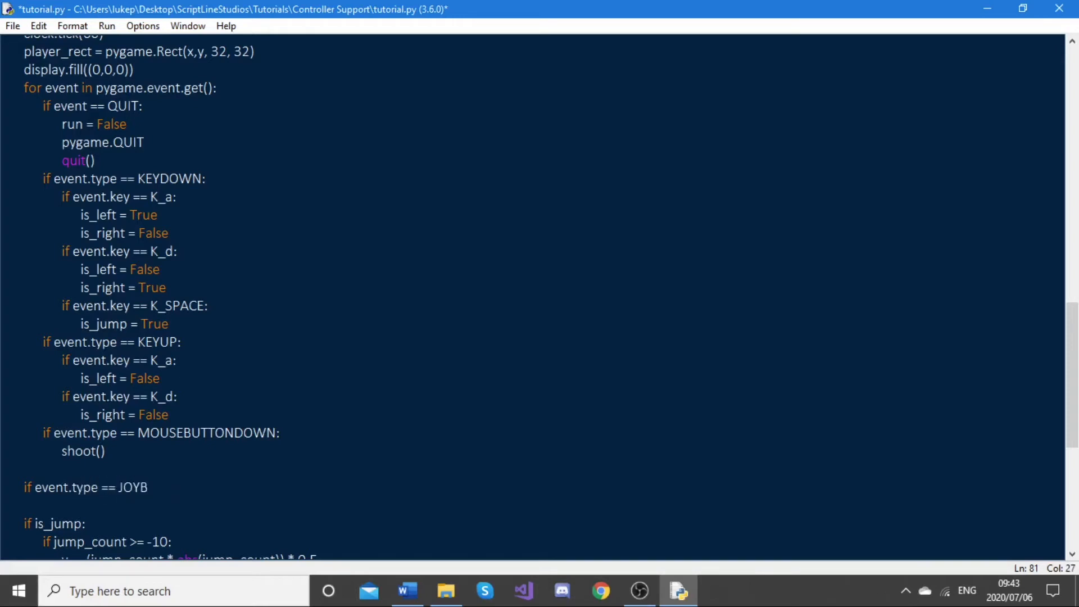
text(UTTONDOWN:)
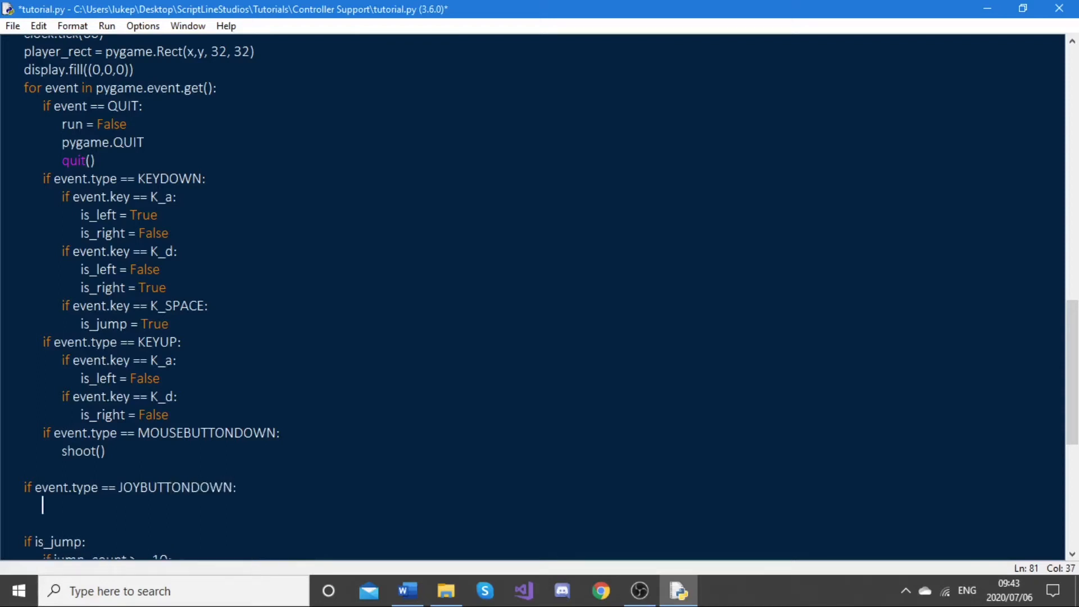
scroll(down, 3)
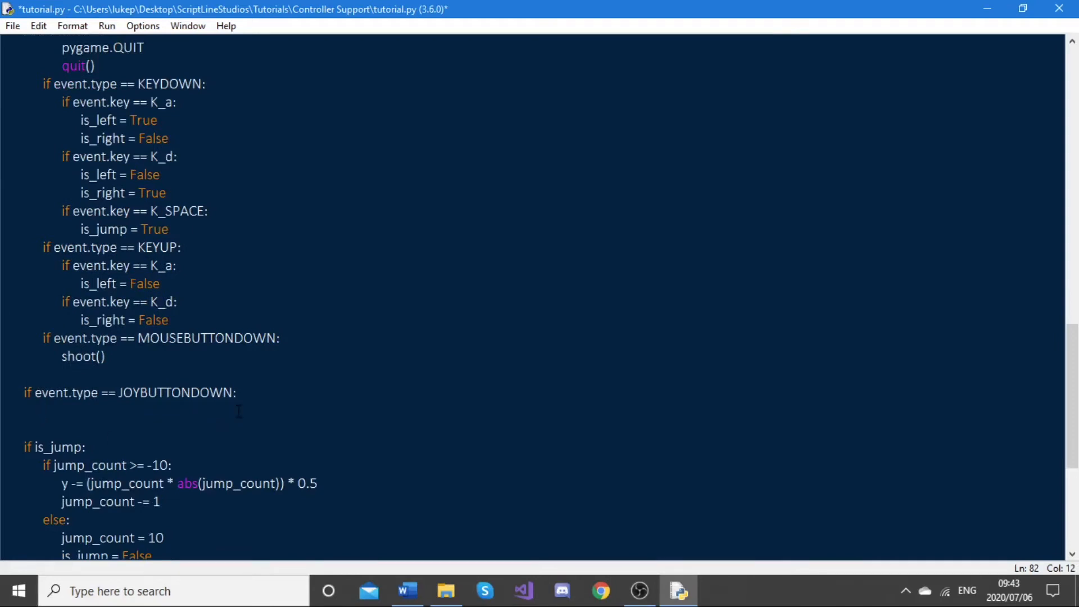
Inside it, call shoot() when event.button == 4 or event.button == 5.
text(if)
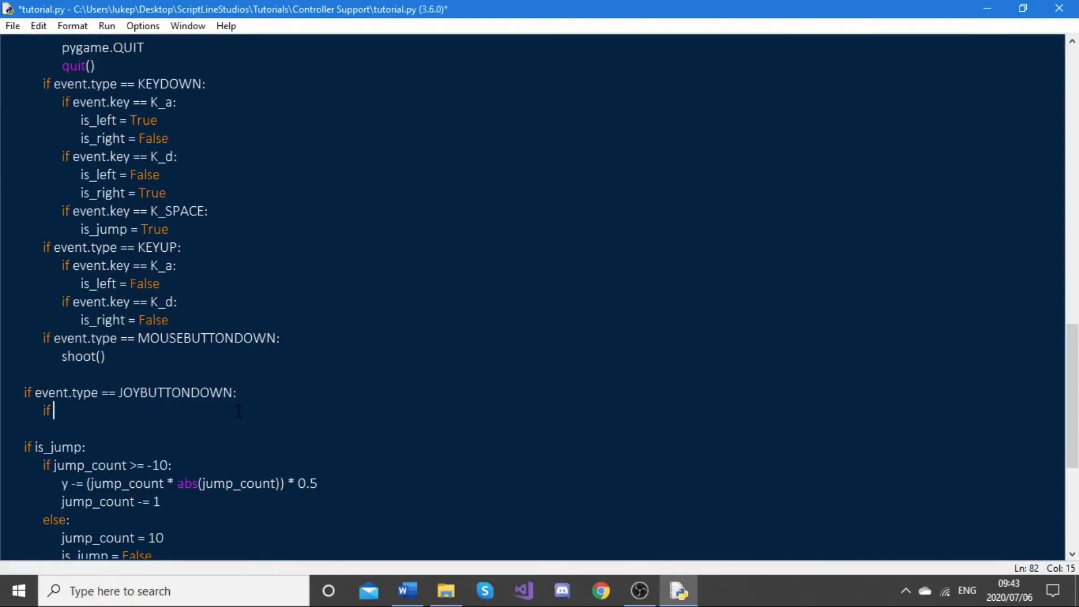
text(event.bu)
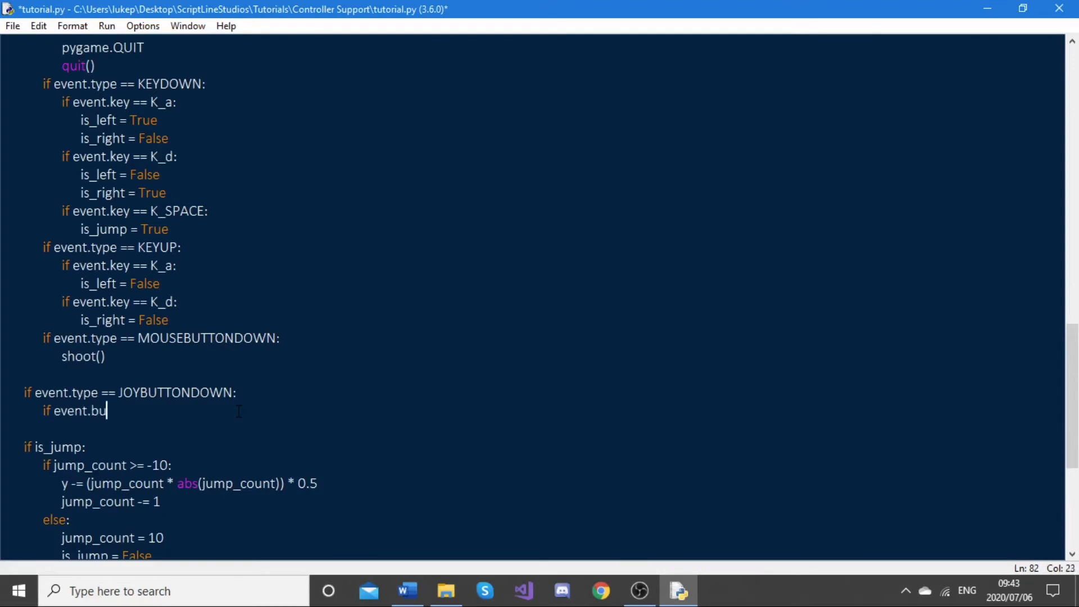
text(ut)
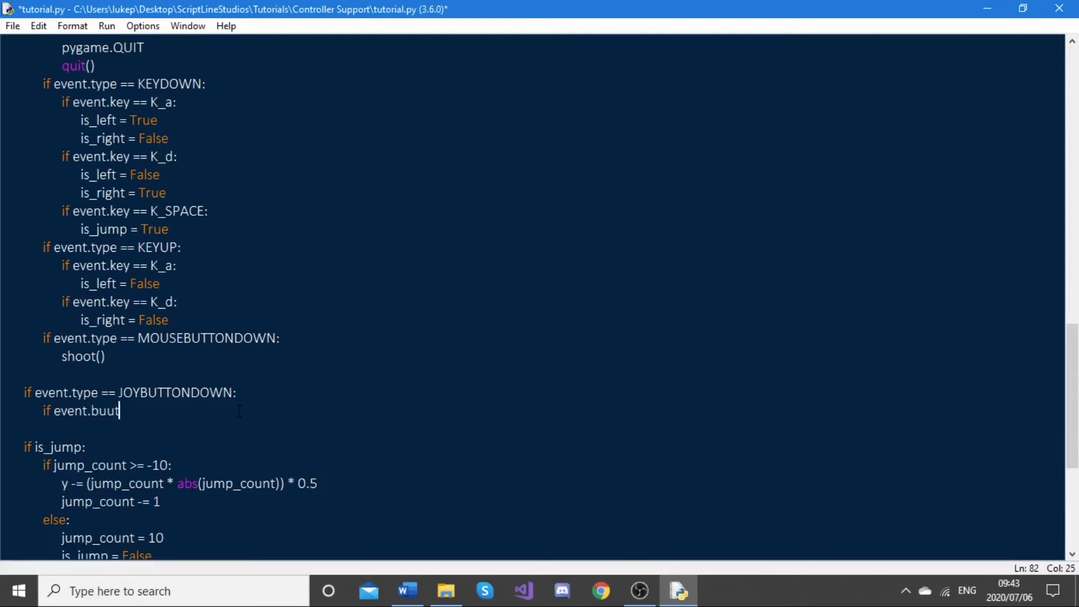
text(ton)
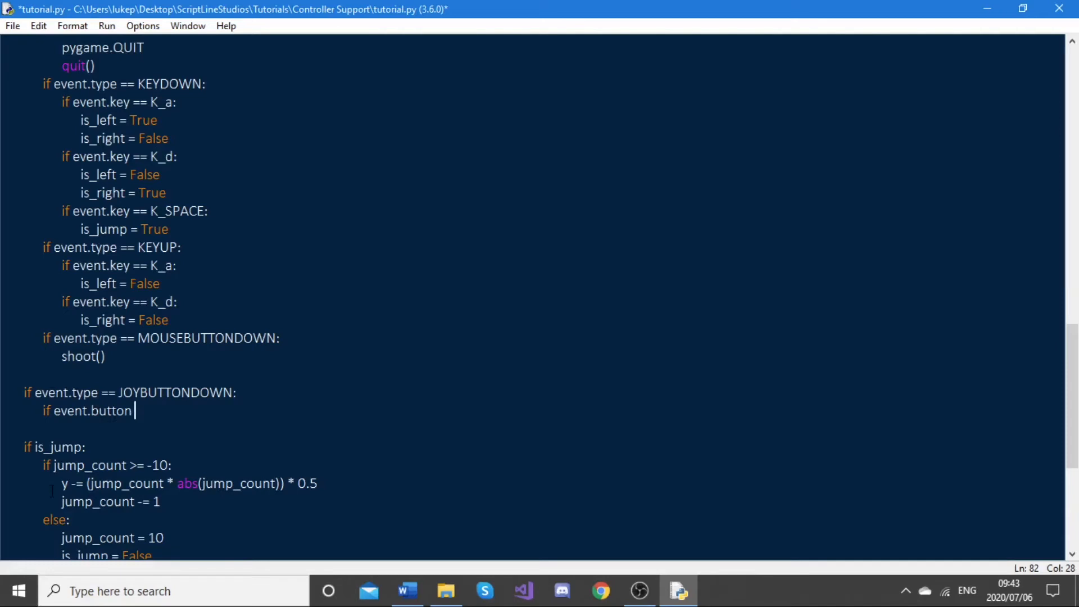
text(==)
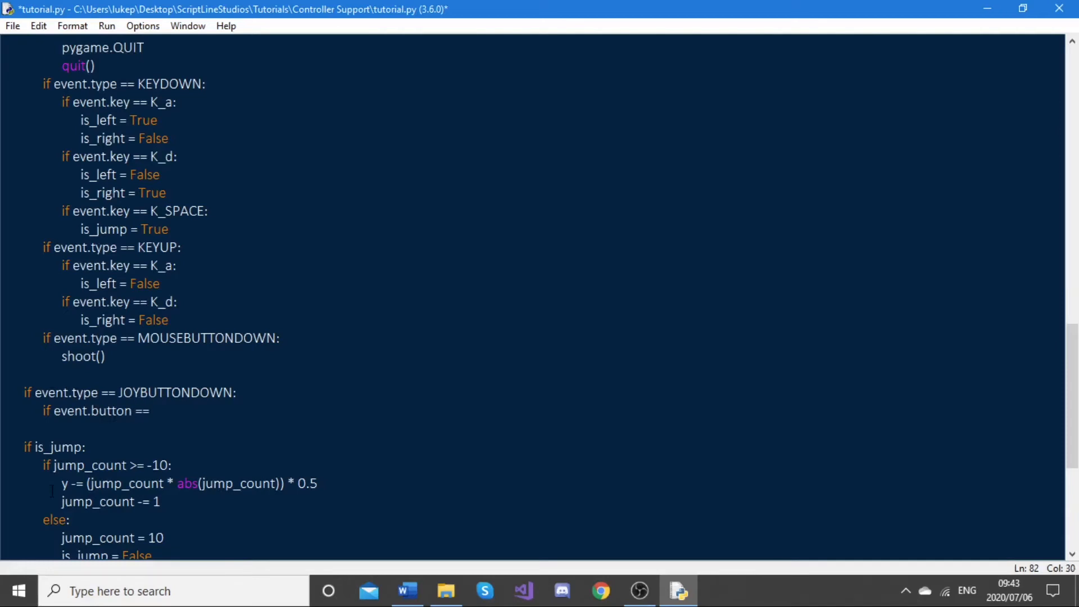
text(4 or)
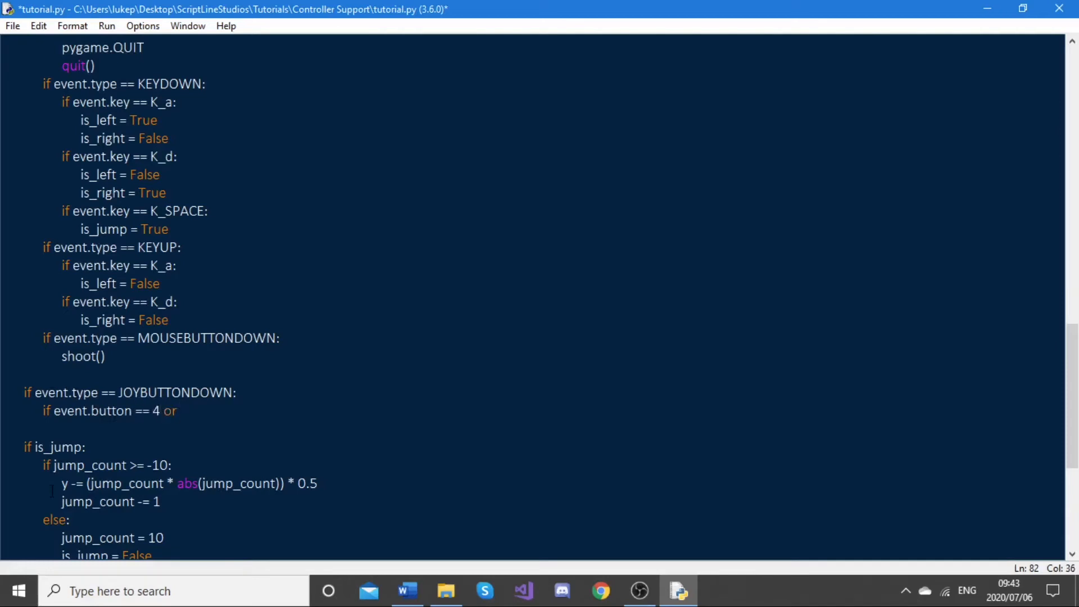
text(event.by)
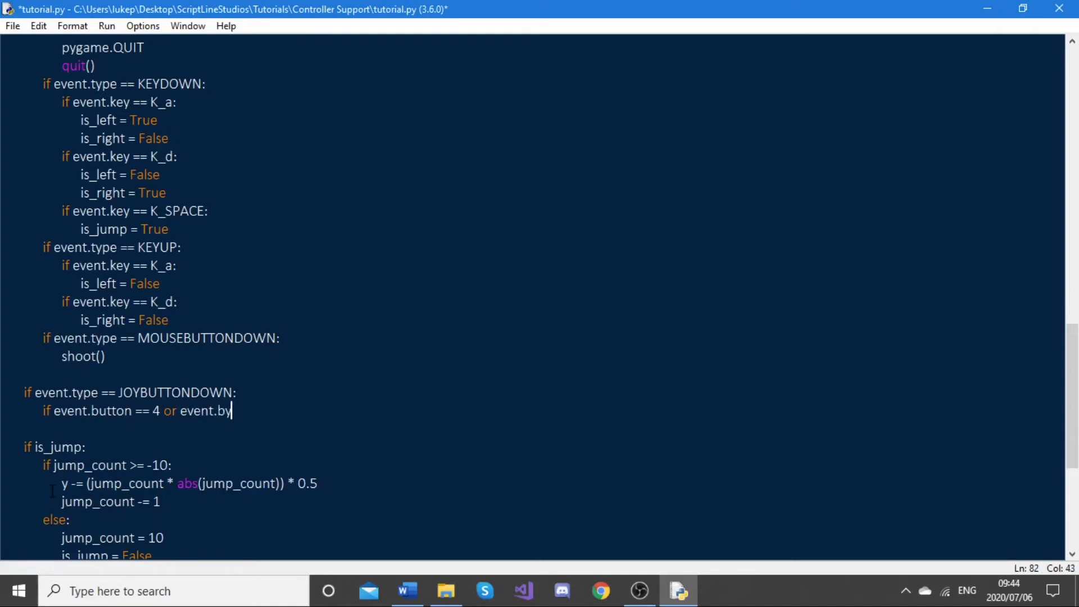
text(tton)
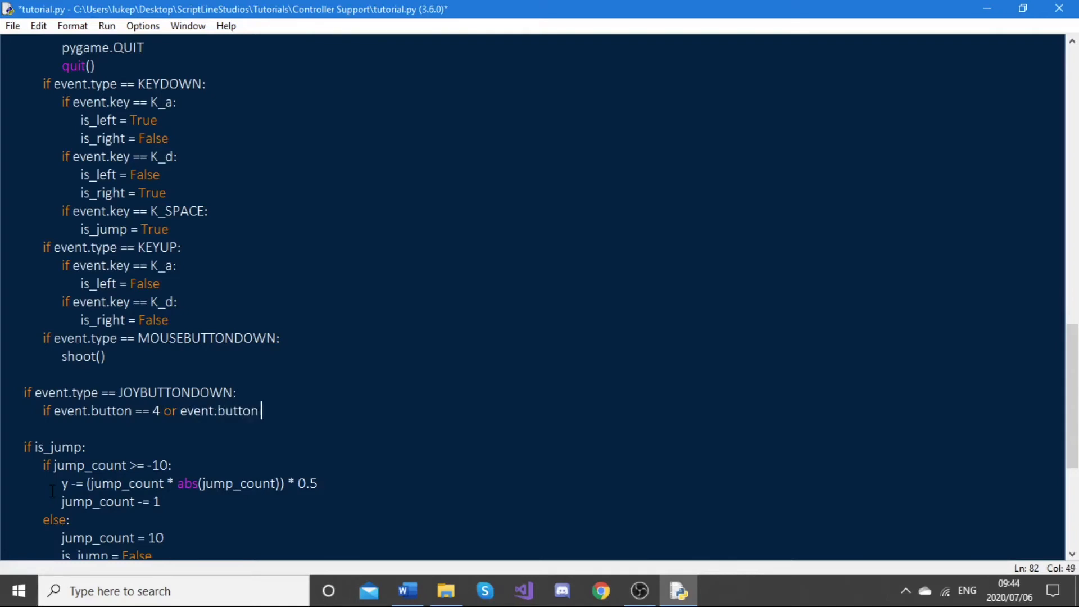
text(== 5:)
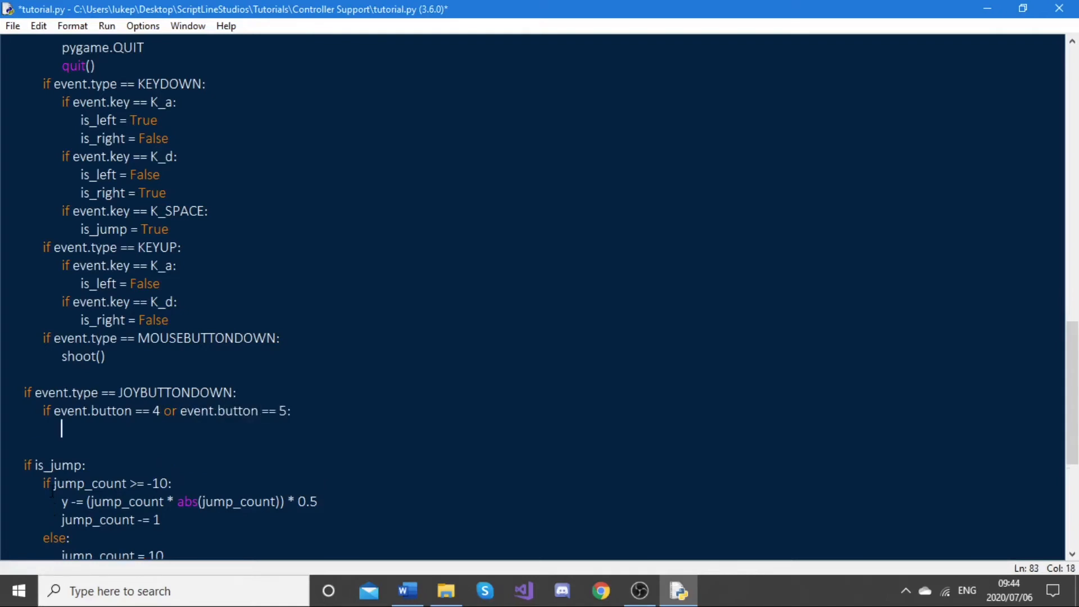
text(shoo)
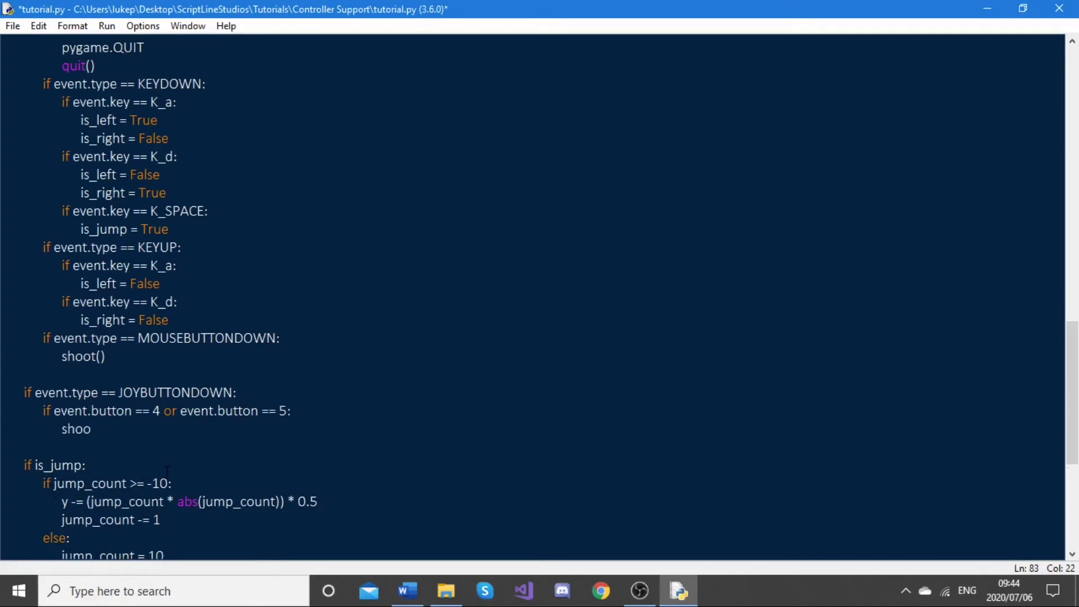
text(t)
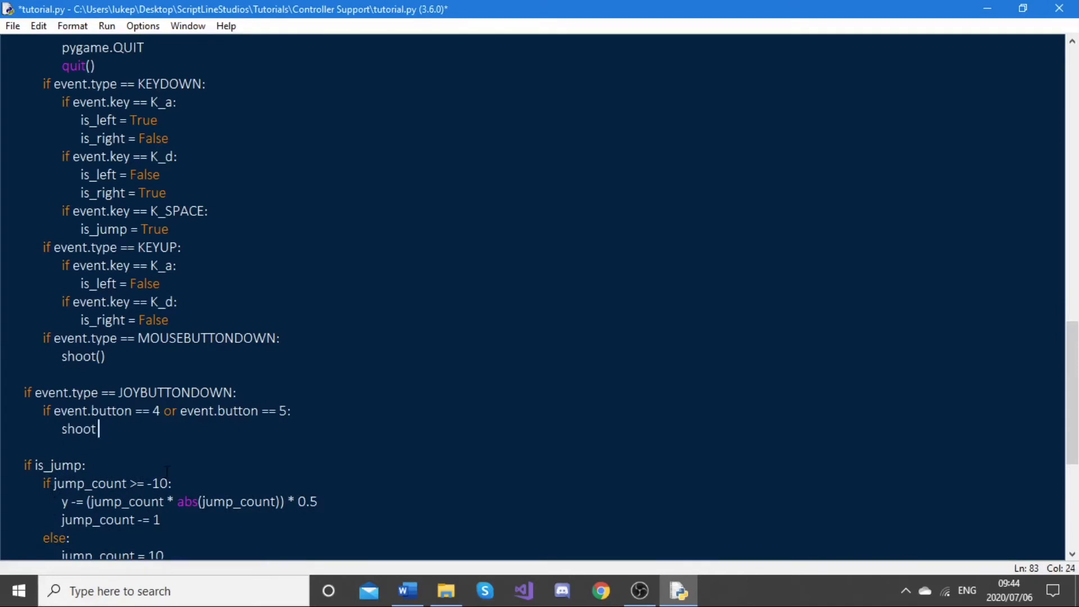
text(())
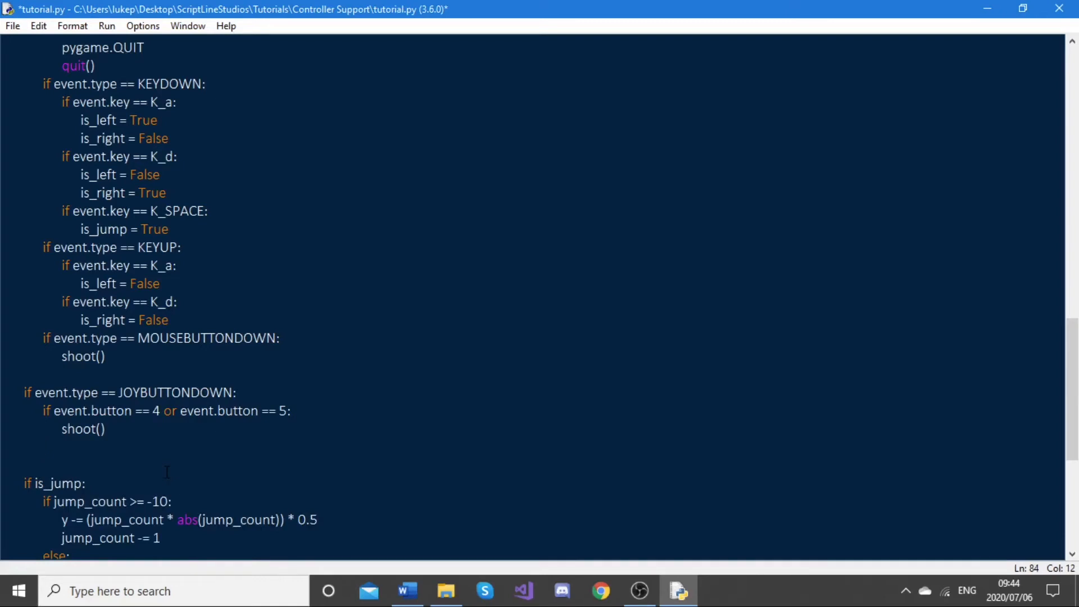
Set is_jump = True for controller button 0, then select the JOYBUTTONDOWN block to review.
click(43, 446)
text(if event.button == 0)
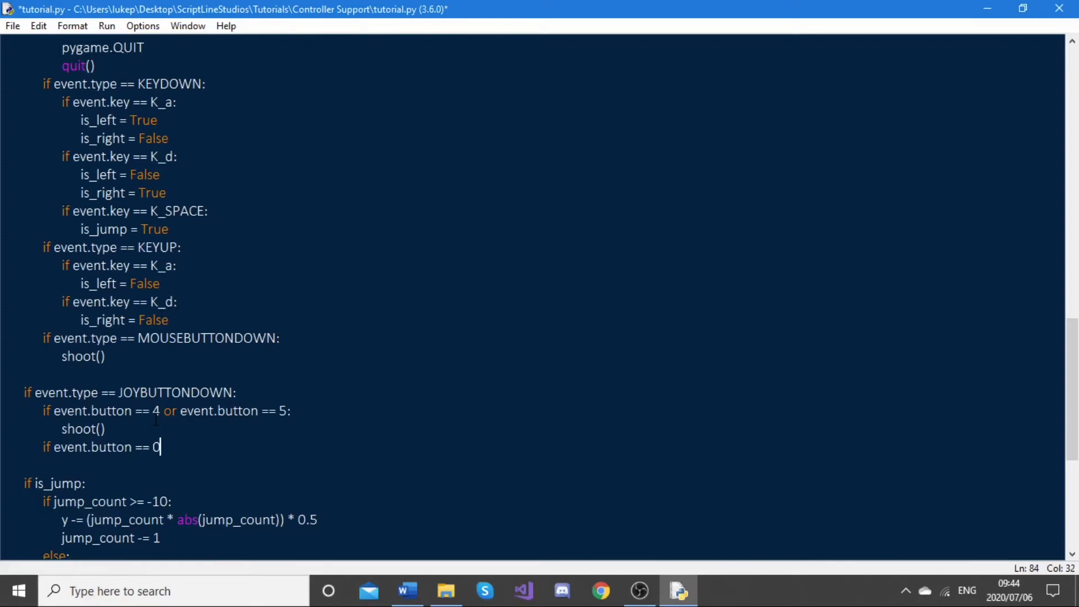
text(L)
text(is_)
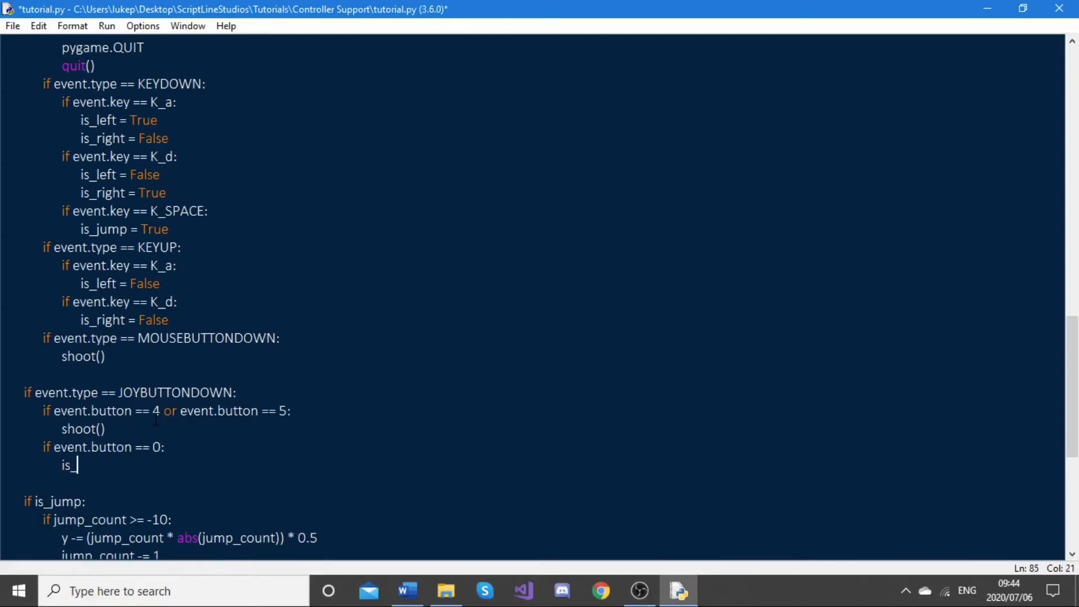
text(jump =)
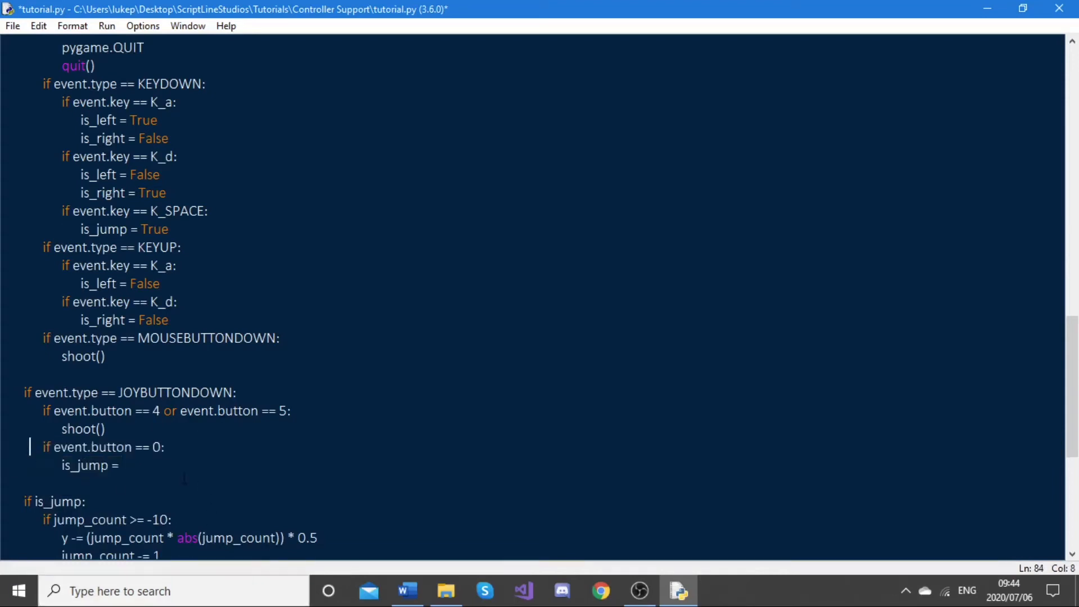
text(True)
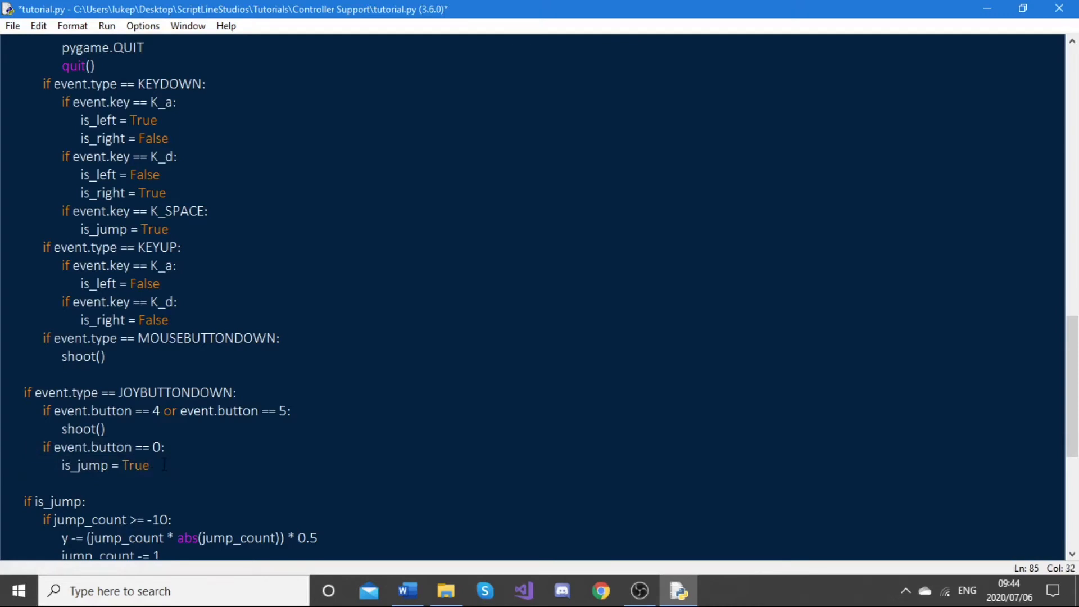
drag(23, 392, 150, 465)
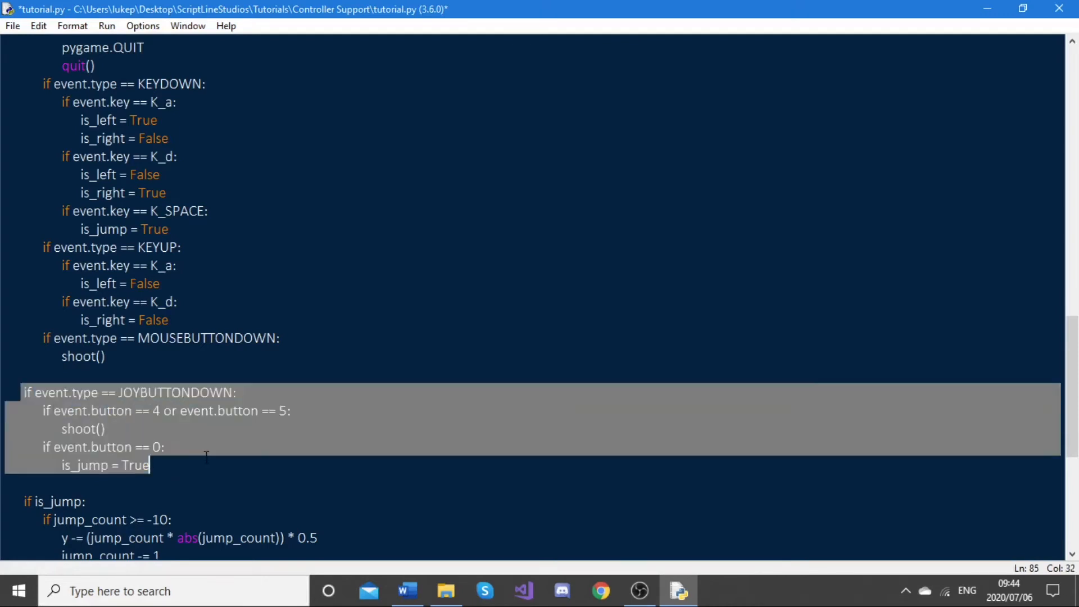
click(213, 465)
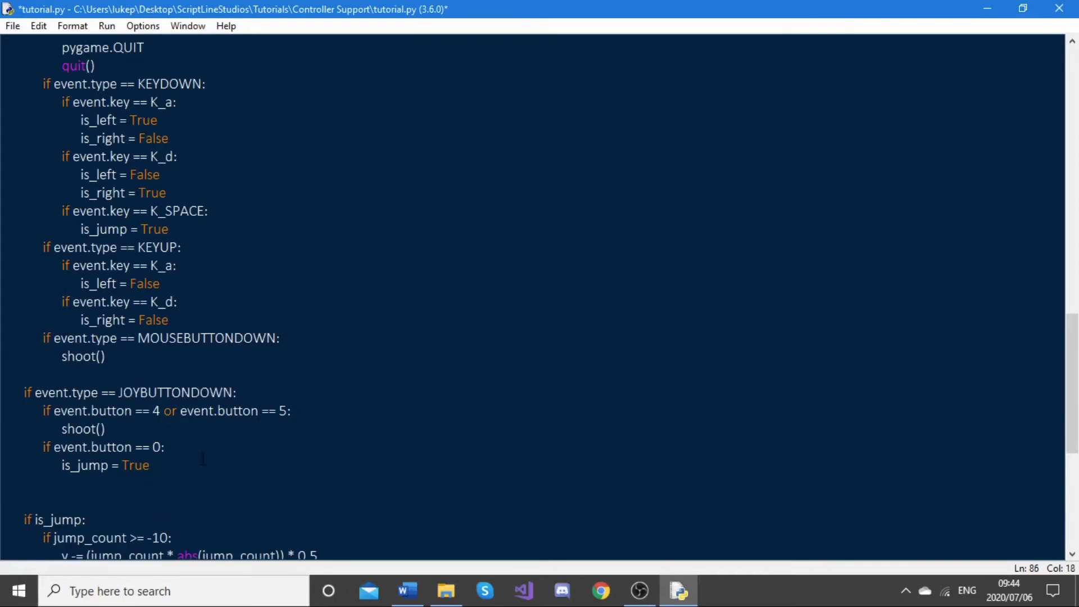
Add 'if event.type == JOYHATMOTION:' below the joystick button block.
text(if event)
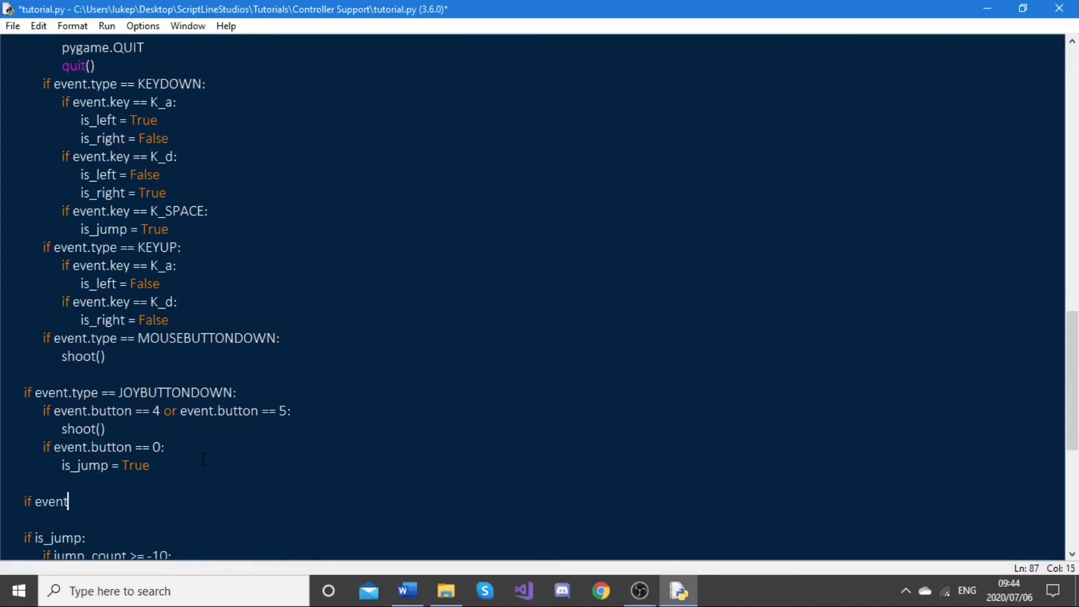
text(.type)
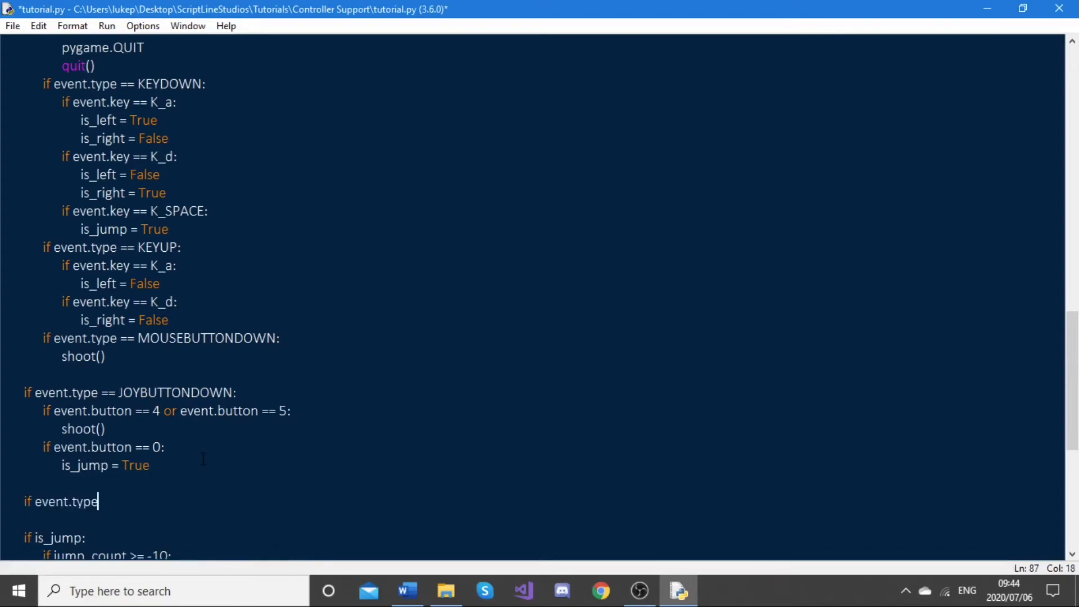
text(JOYHATMO)
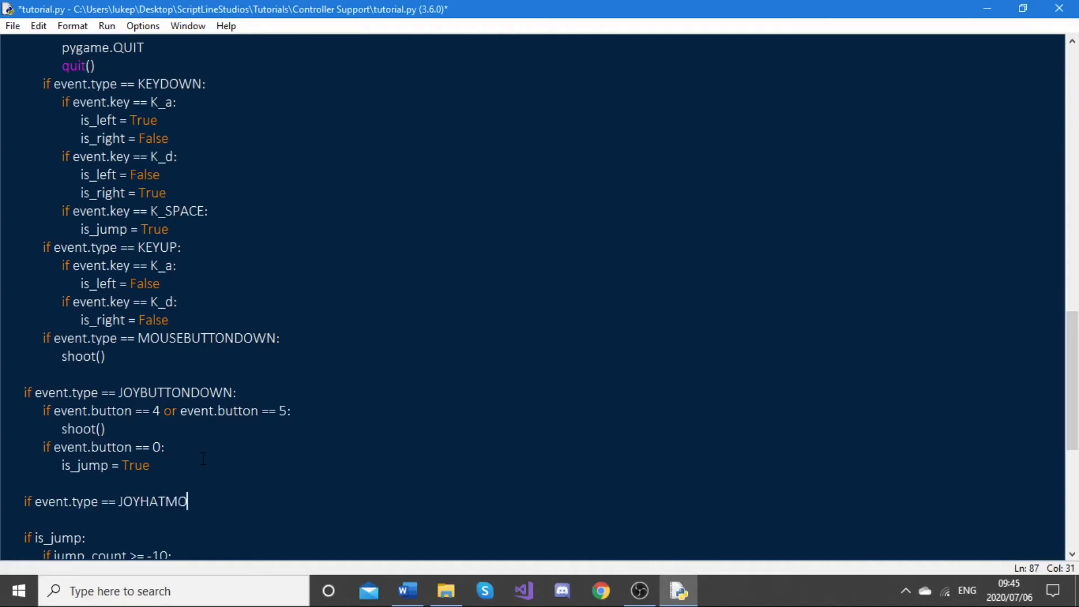
text(TION)
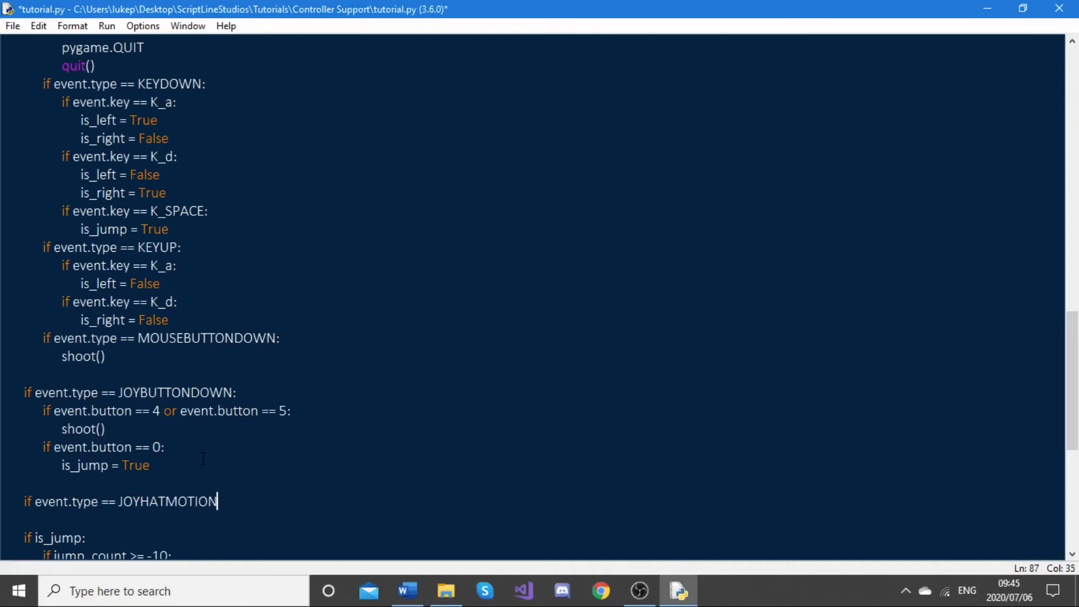
text(:)
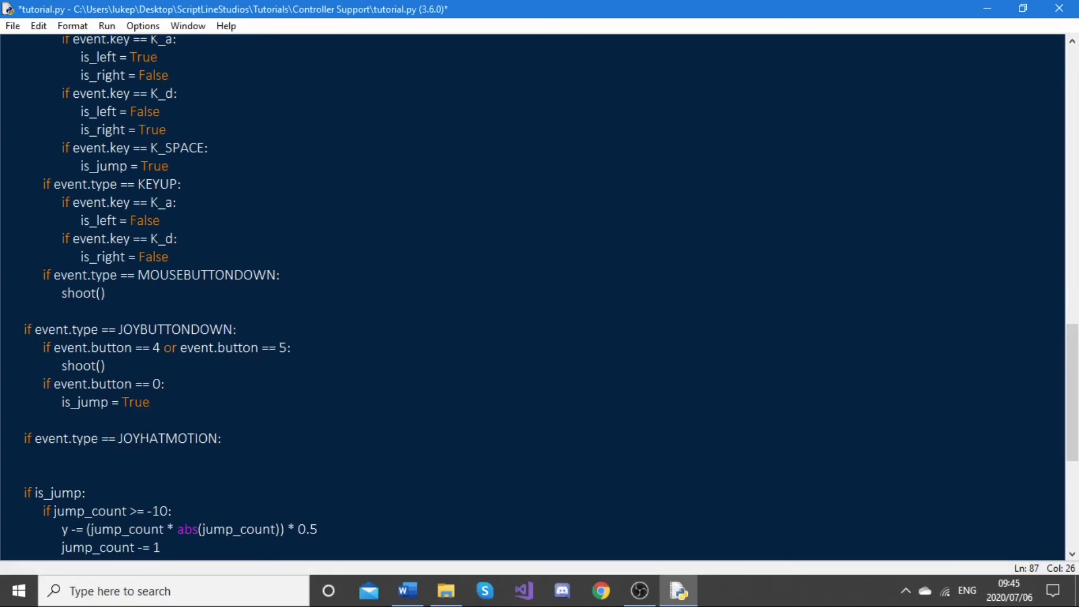
double_click(168, 439)
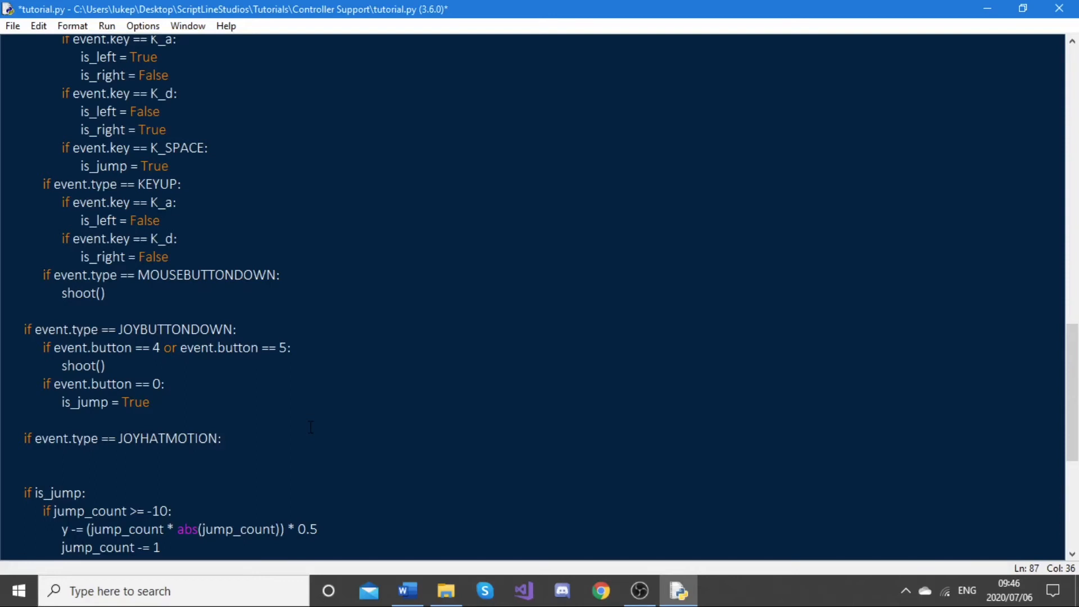
For hat value[0] == 1, set is_right = True and is_left = False.
text(if)
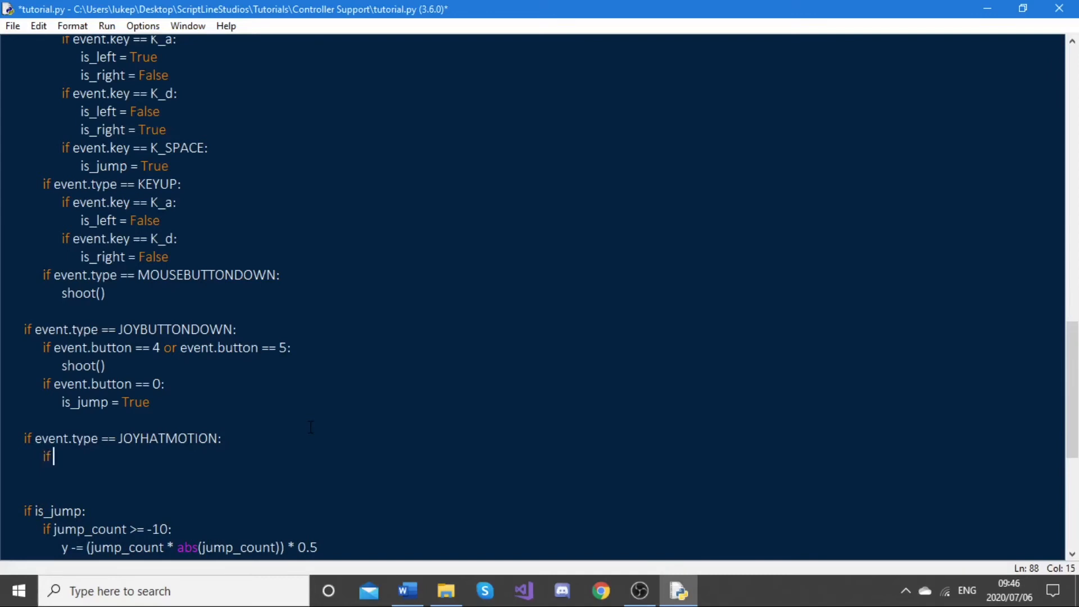
text(event.v)
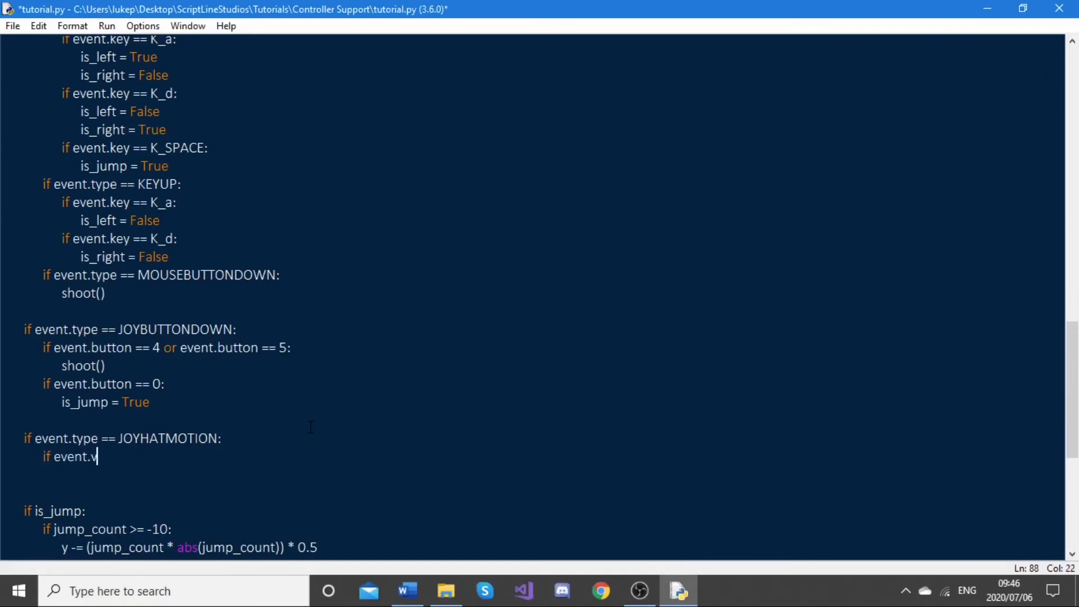
text(alue[)
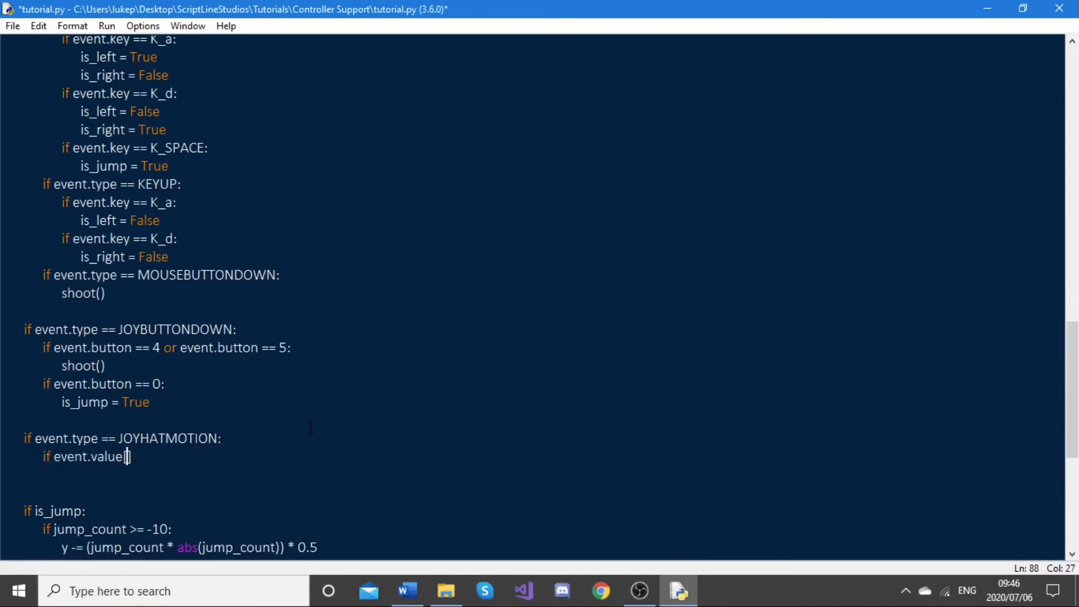
text(0] == 1)
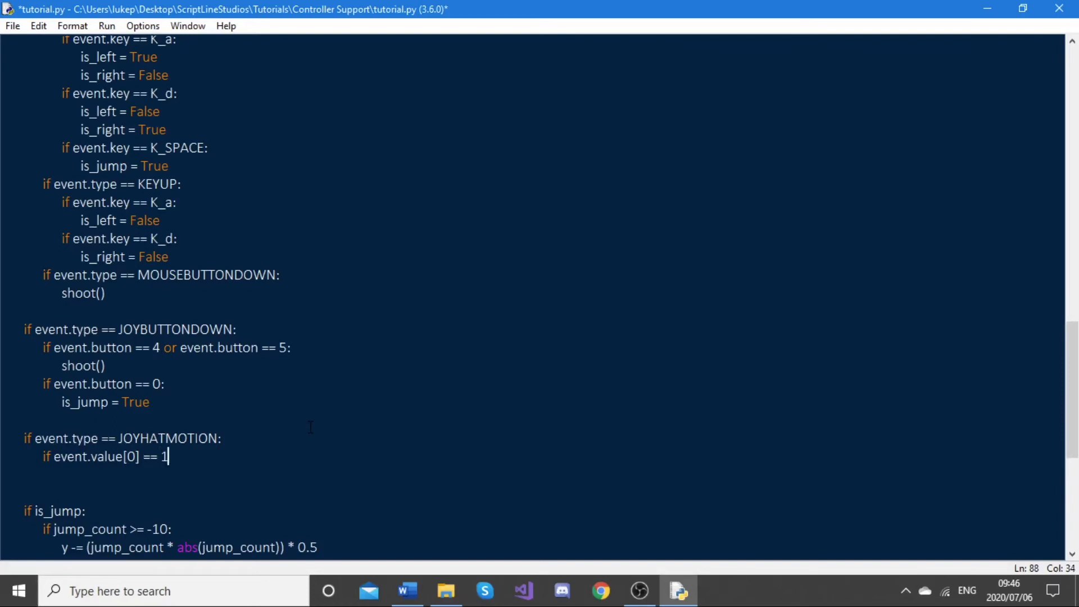
text(:)
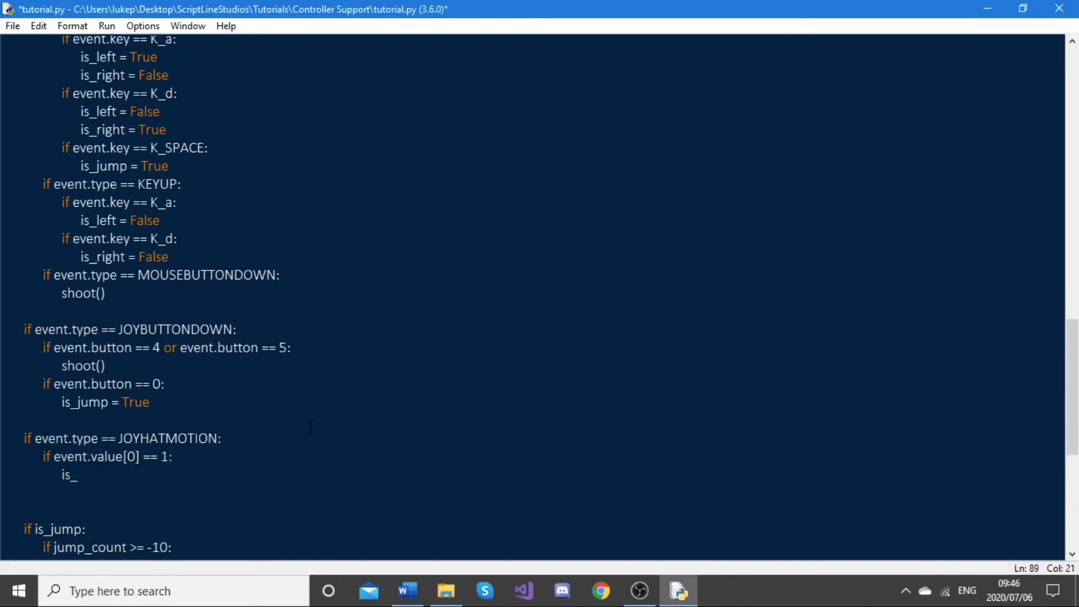
text(ri)
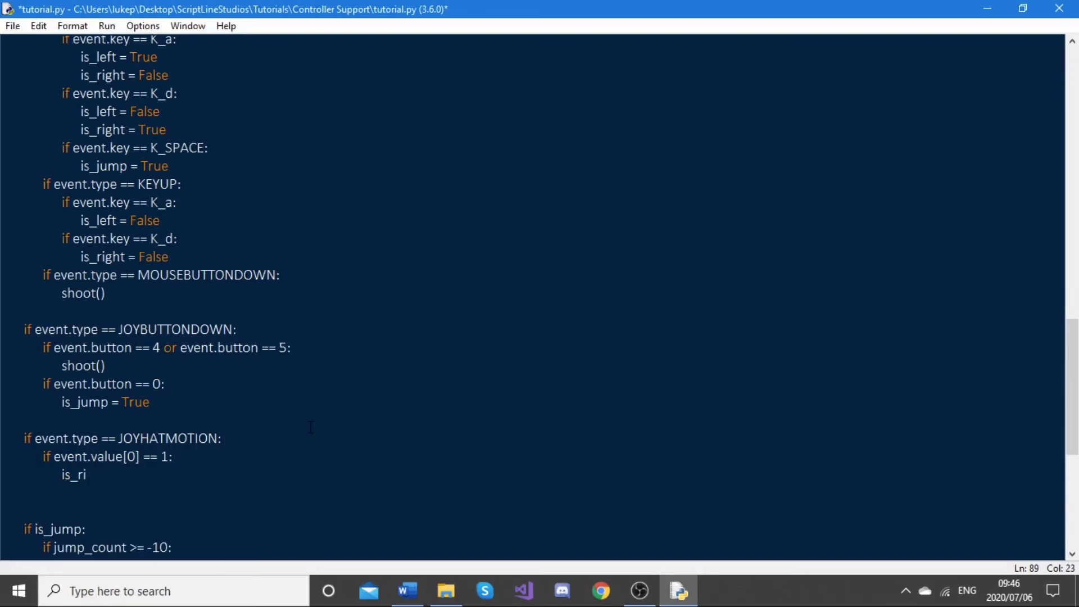
text(ght = True)
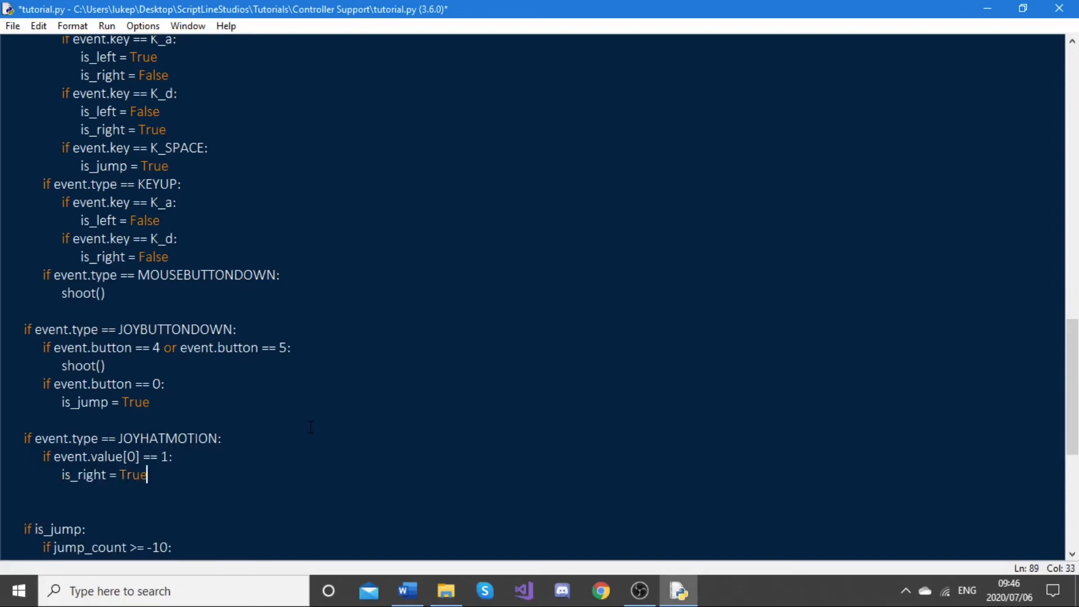
text(is)
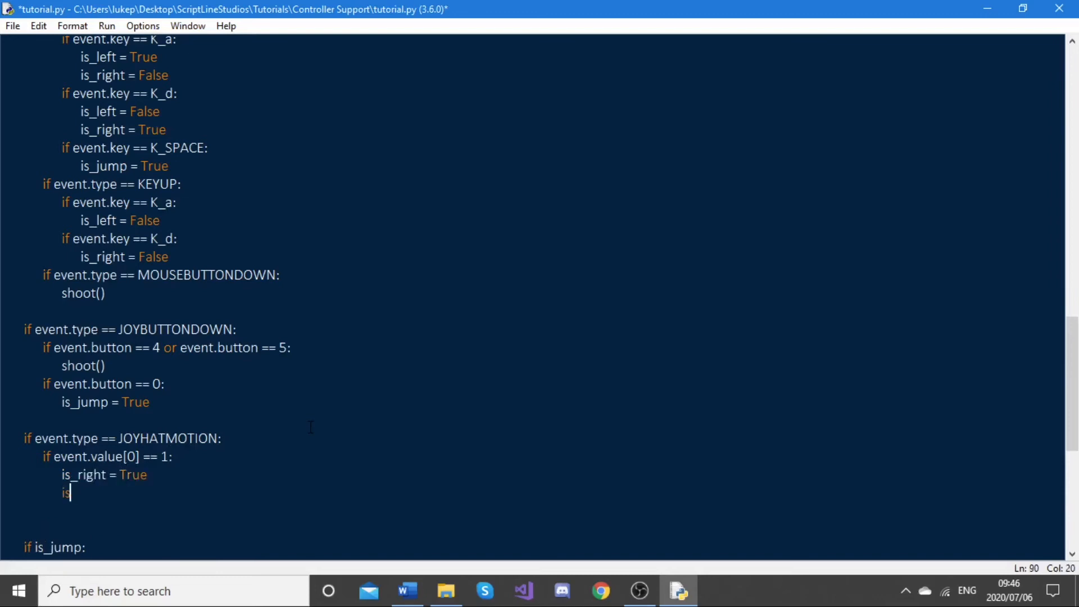
text(_left =)
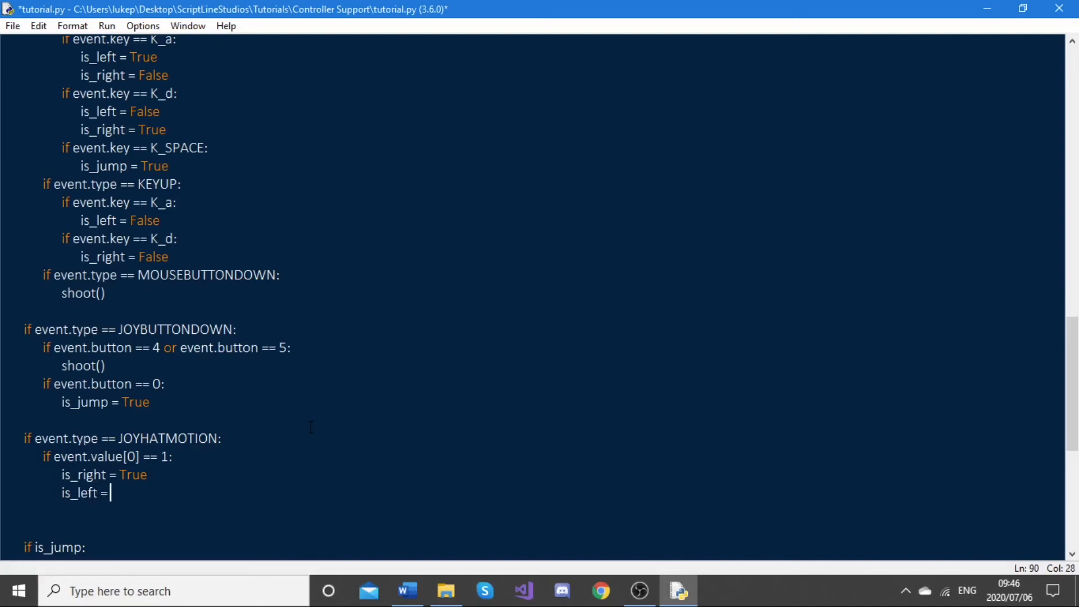
text(False)
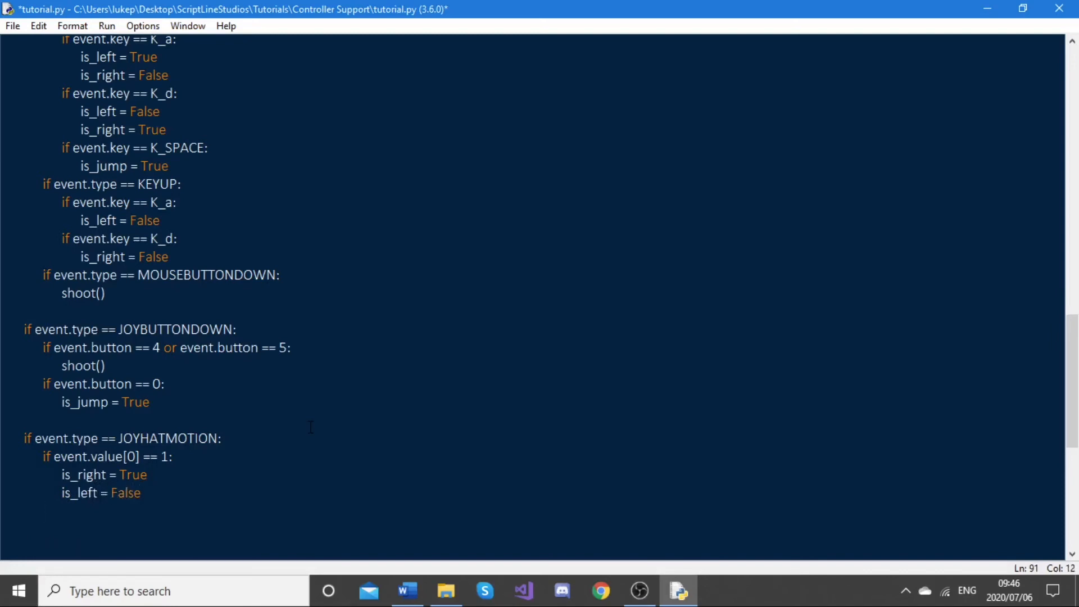
For hat value[0] == -1, set is_right = False and is_left = True.
text(if)
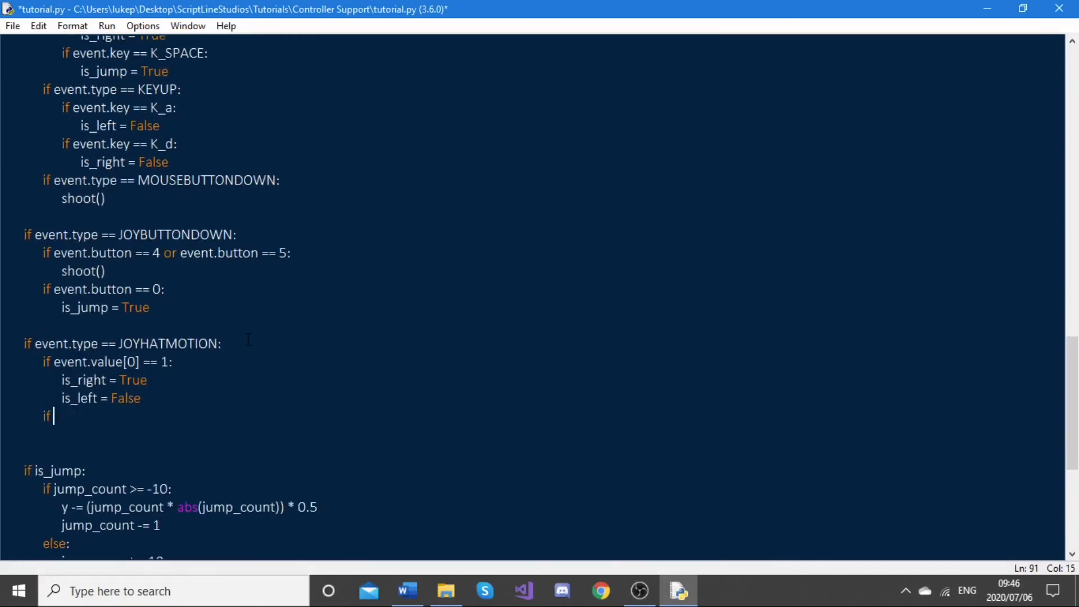
text(event.va)
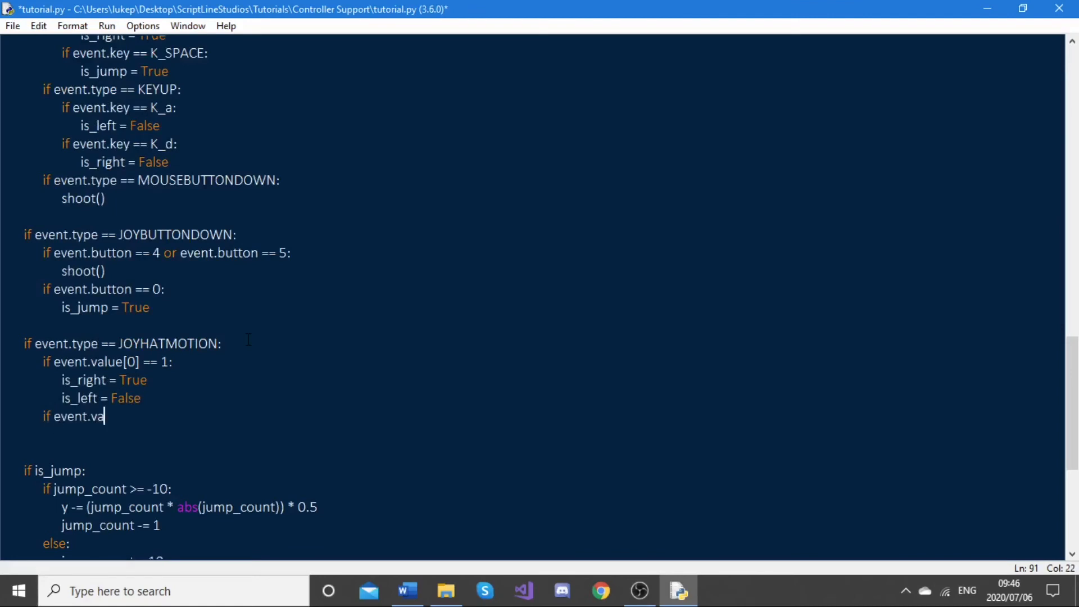
text(lue[0] == -1:)
text(isRi)
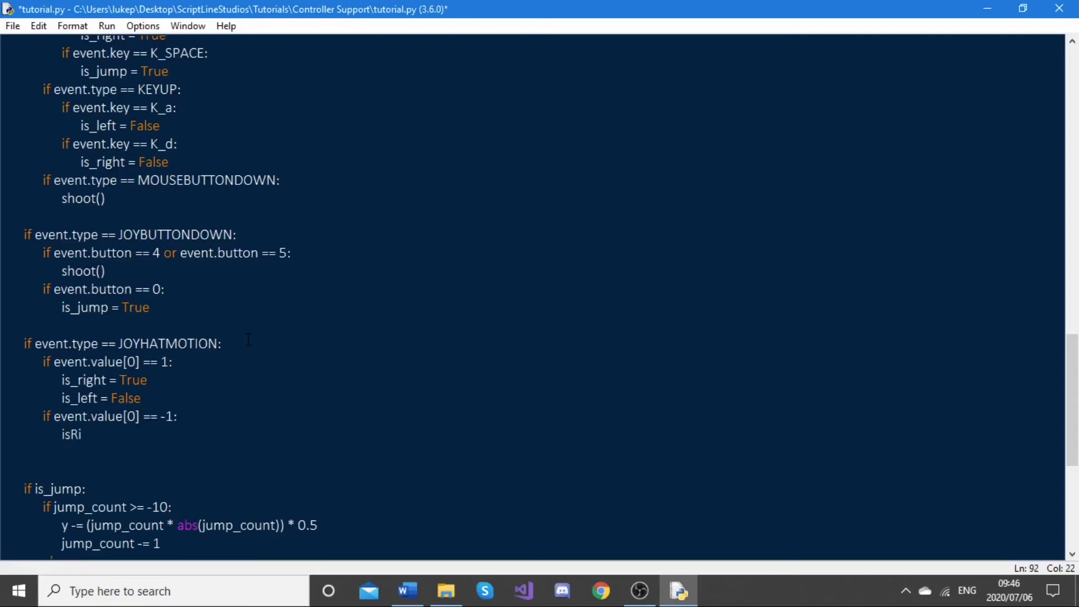
key(Backspace)
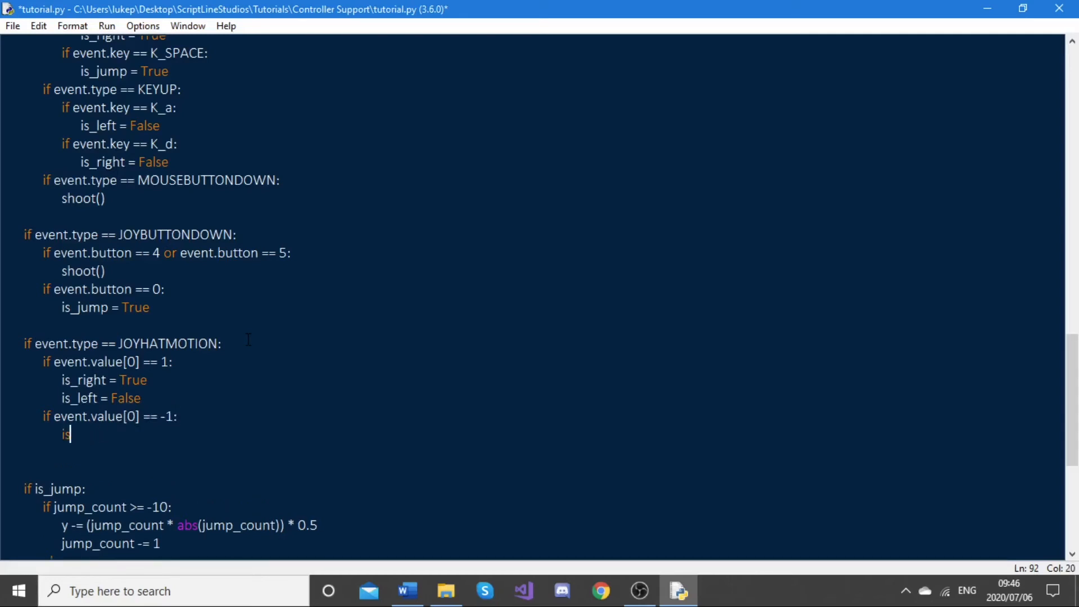
text(_right == False)
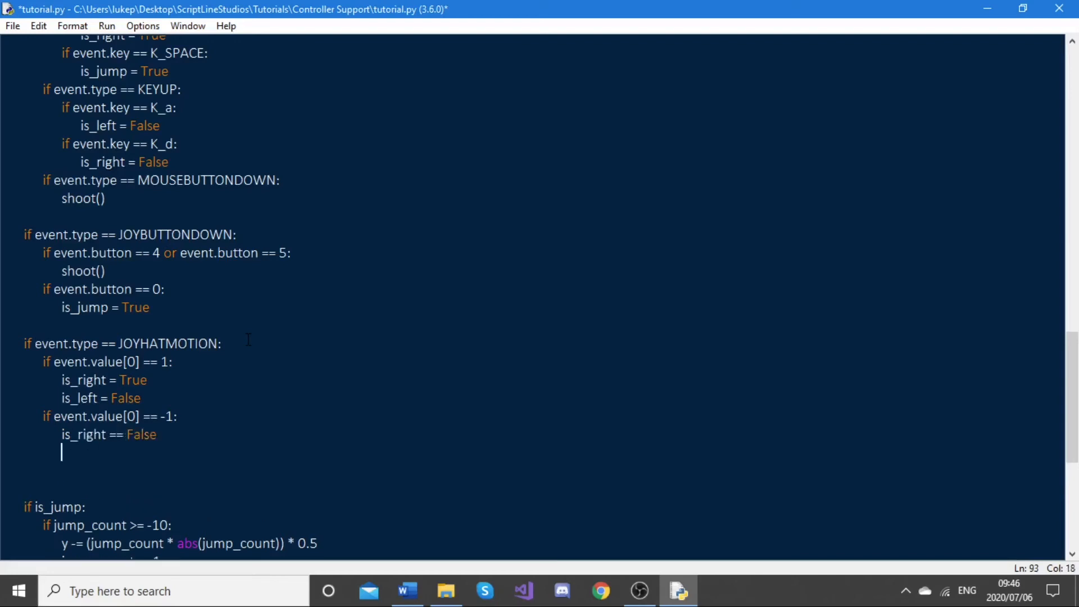
text(is_left == Tr)
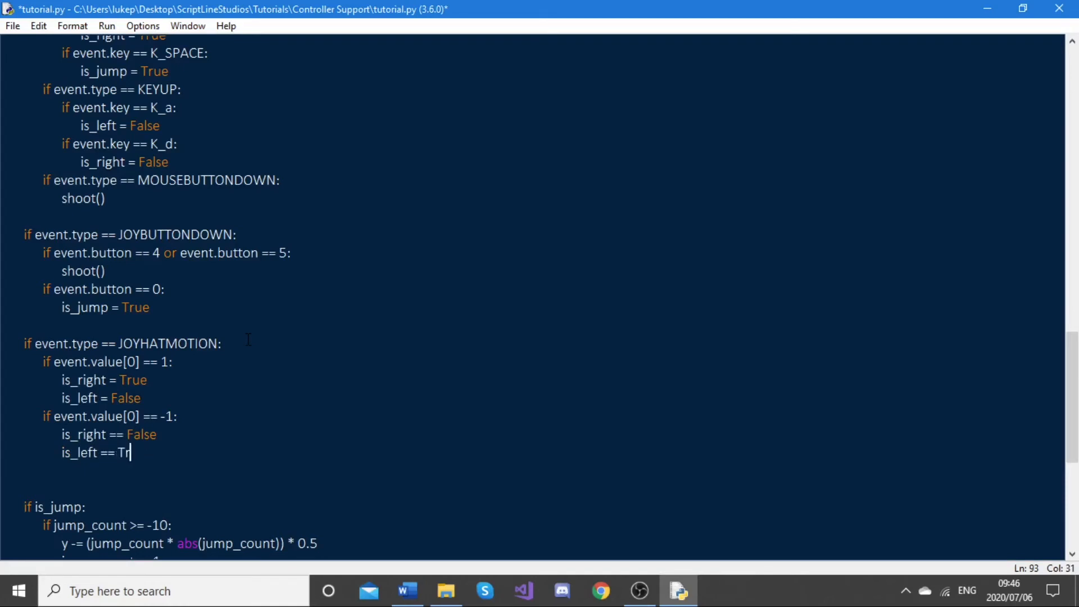
text(ue)
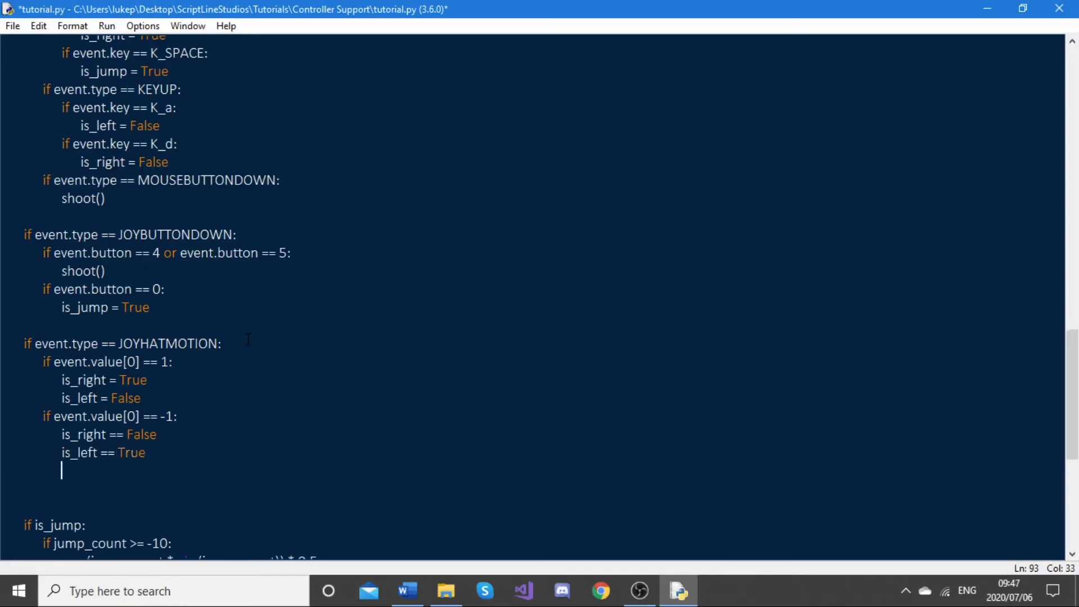
For hat value[0] == 0, set is_right and is_left to False.
text(if ev)
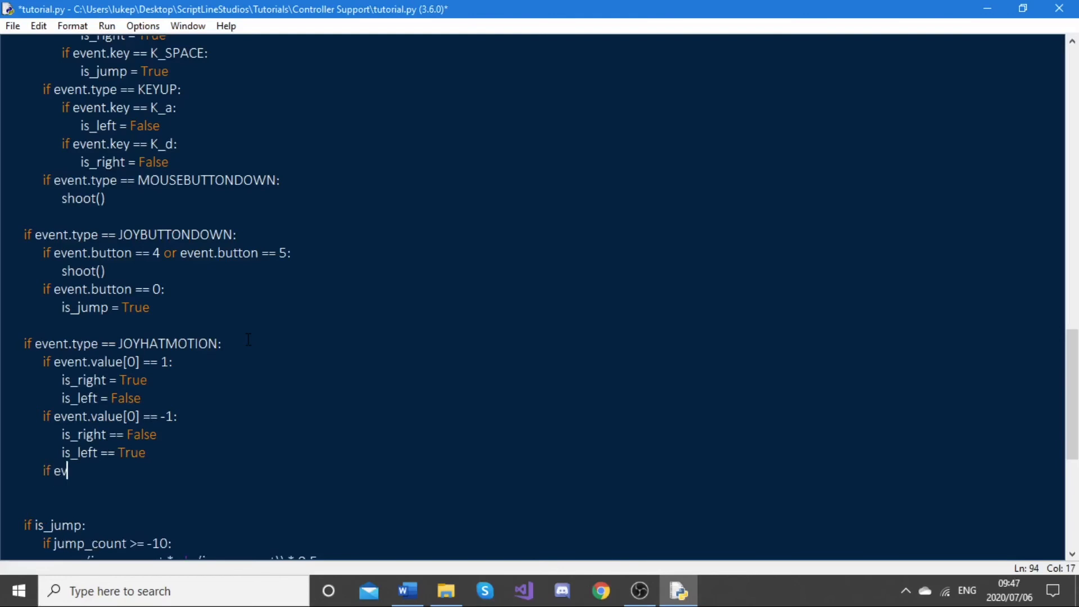
text(ent)
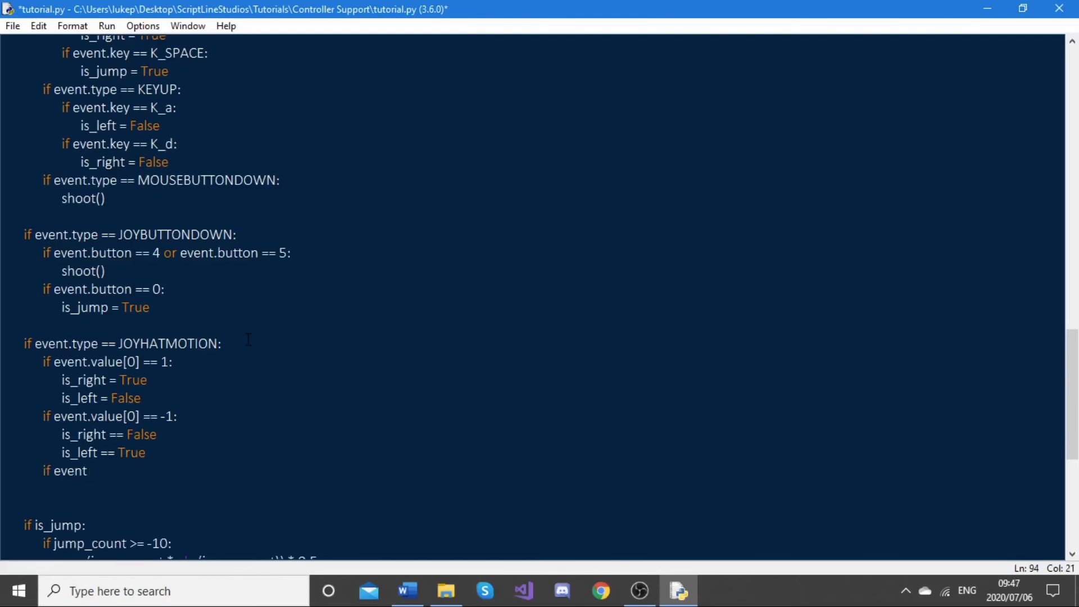
text(.value ==)
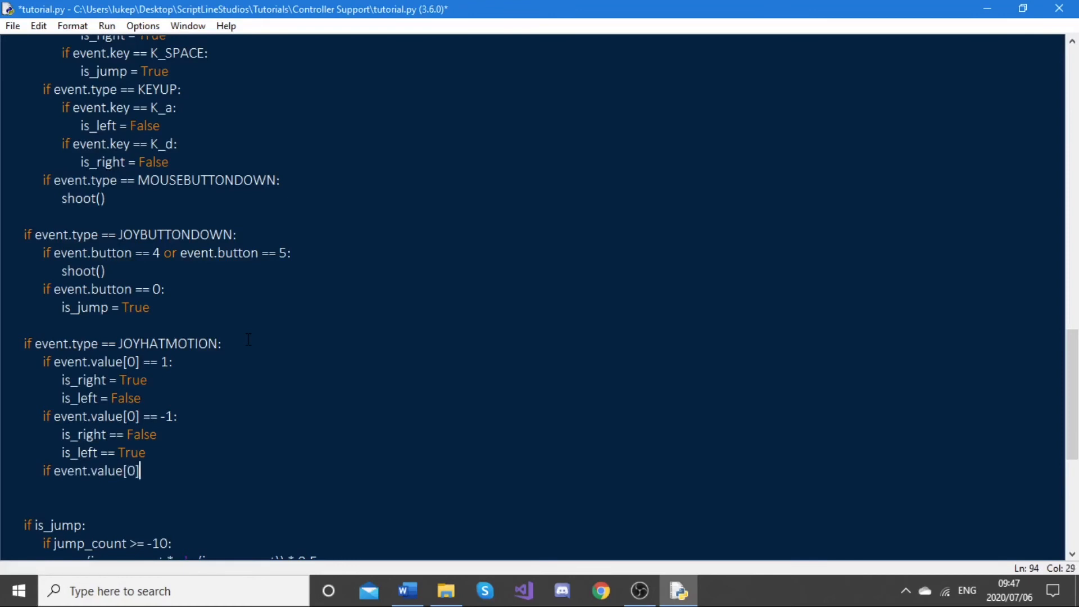
text(== 0:)
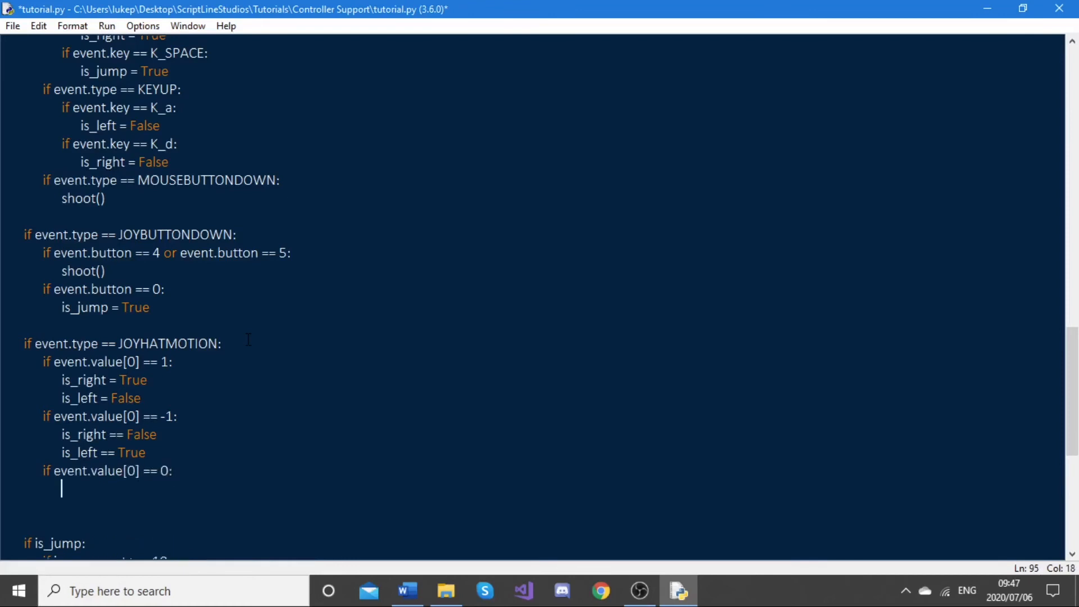
text(is_r)
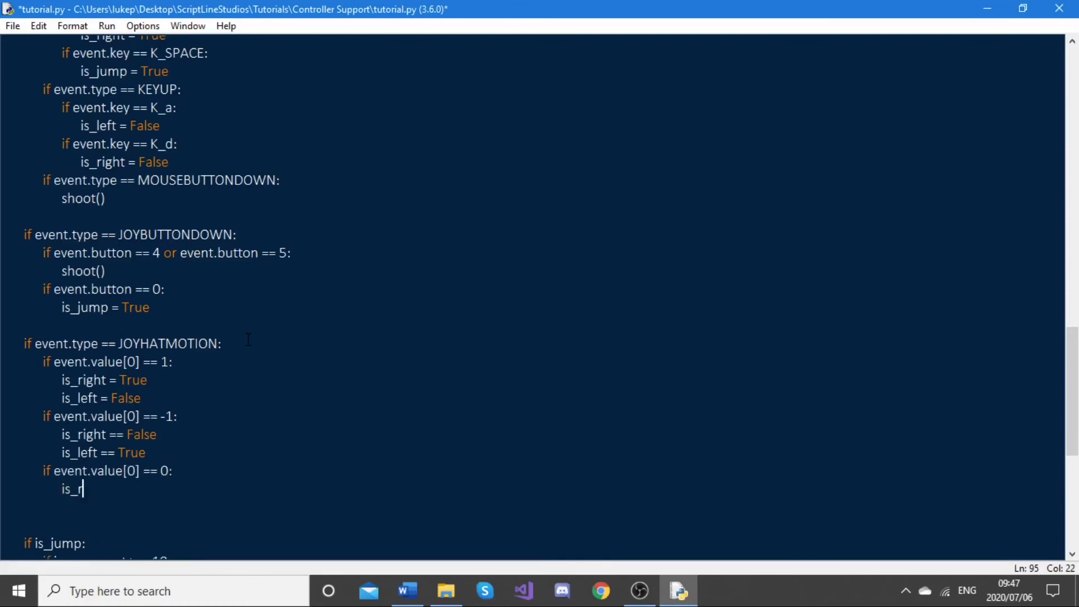
text(ight = False)
click(307, 507)
text(is_left = False)
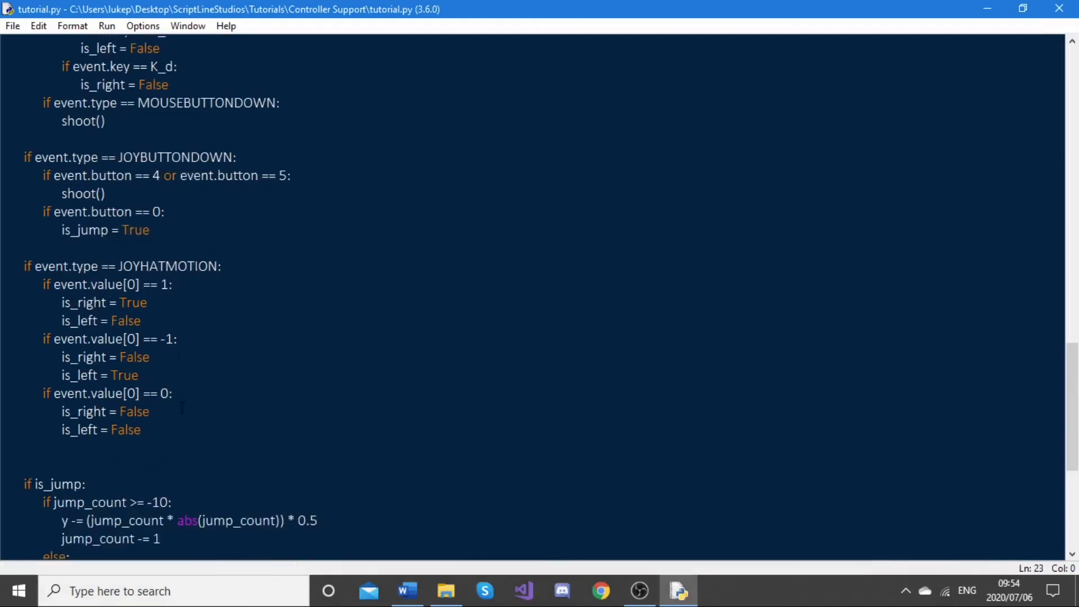
drag(137, 375, 141, 429)
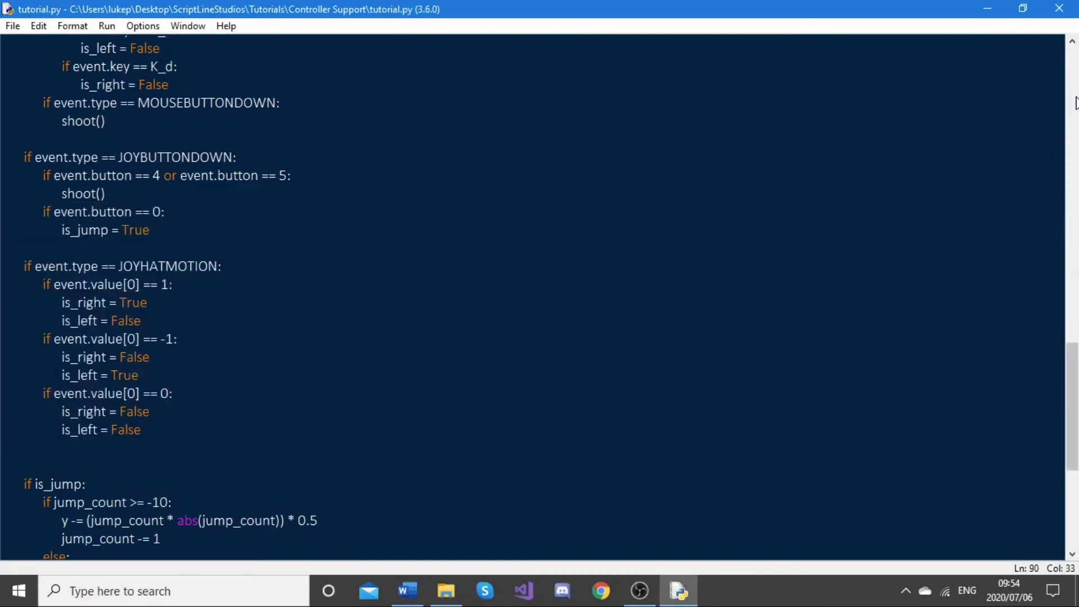
scroll(up, 3)
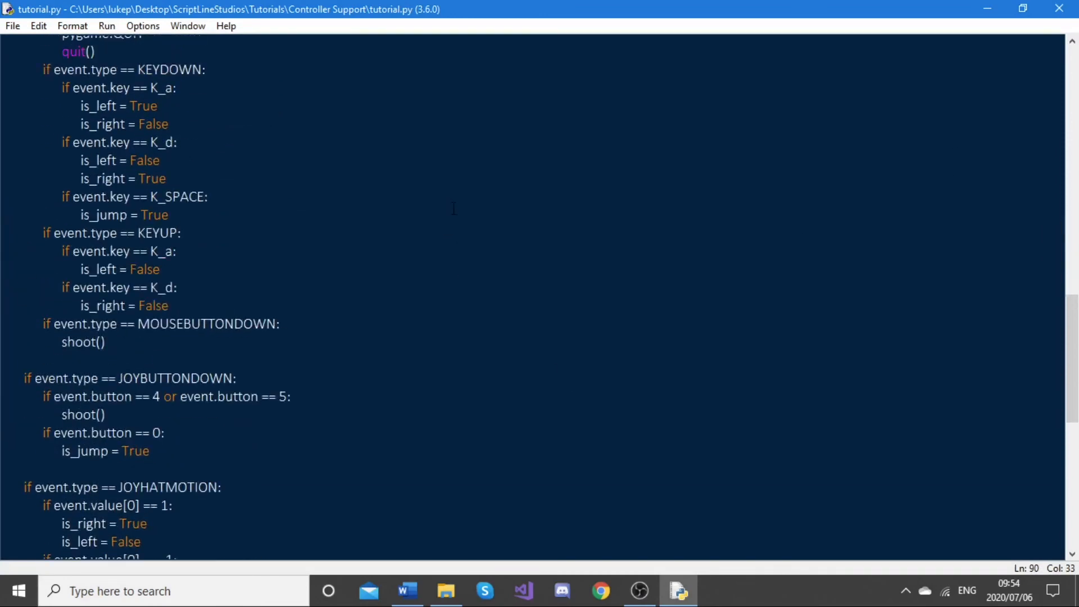
scroll(up, 3)
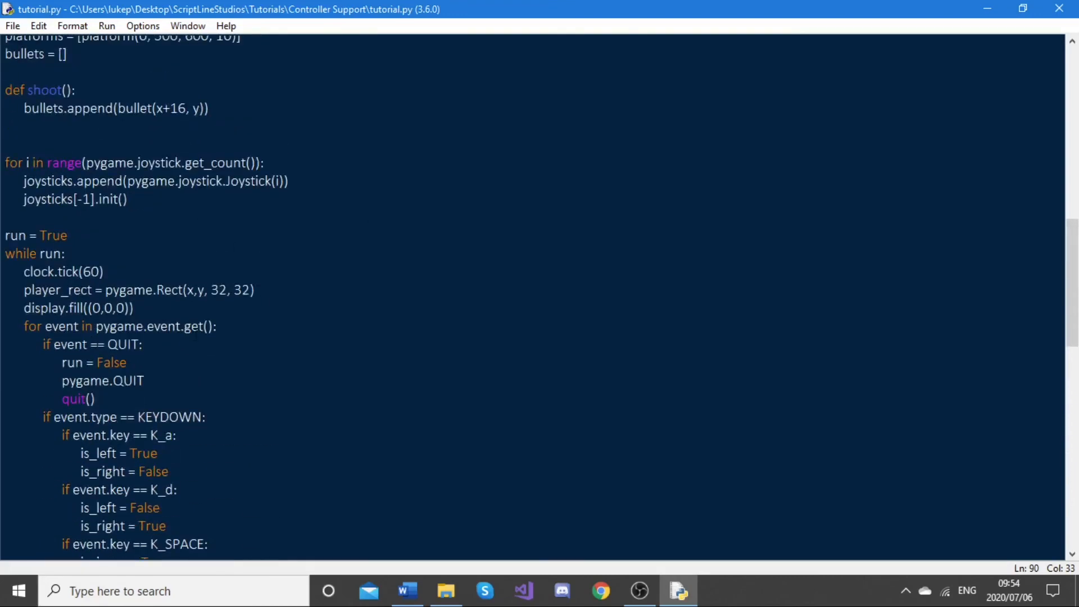
scroll(down, 3)
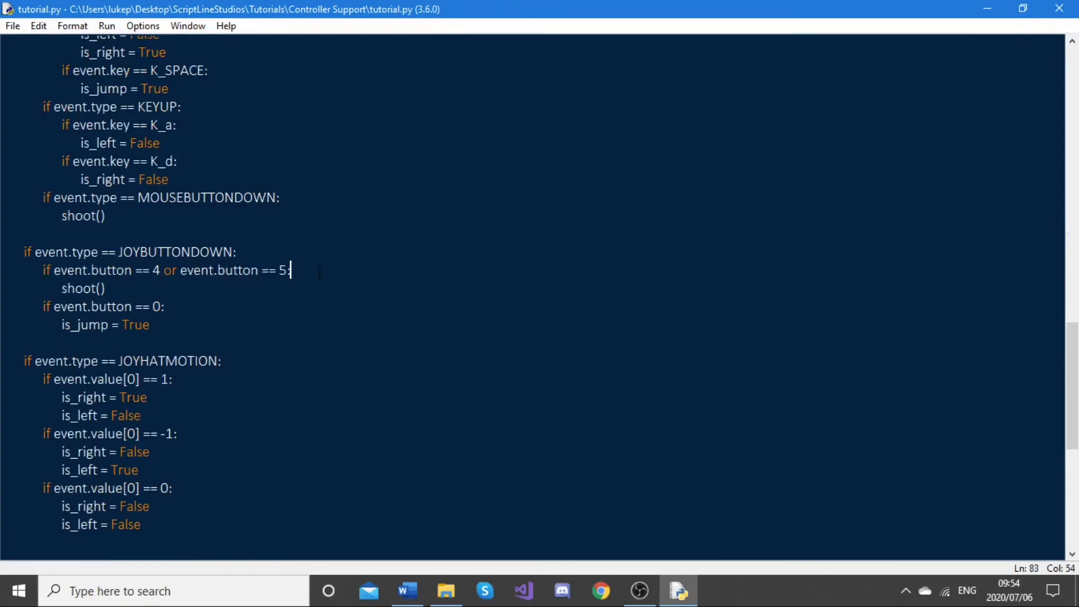
key(enter)
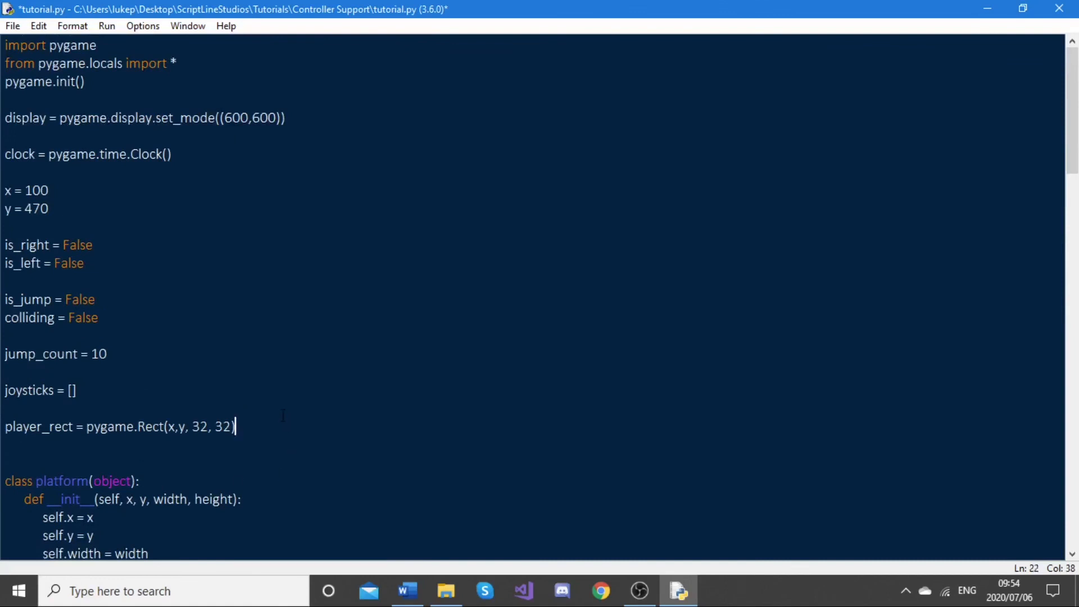
Declare 'cooldown = 0' below player_rect near the top of the script.
text(coold)
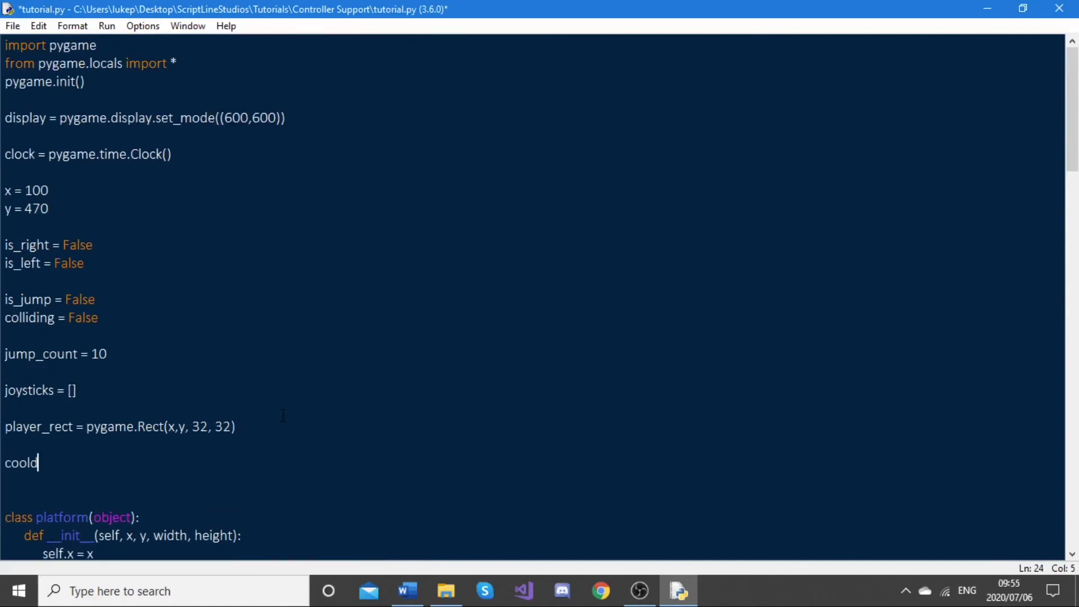
key(Backspace)
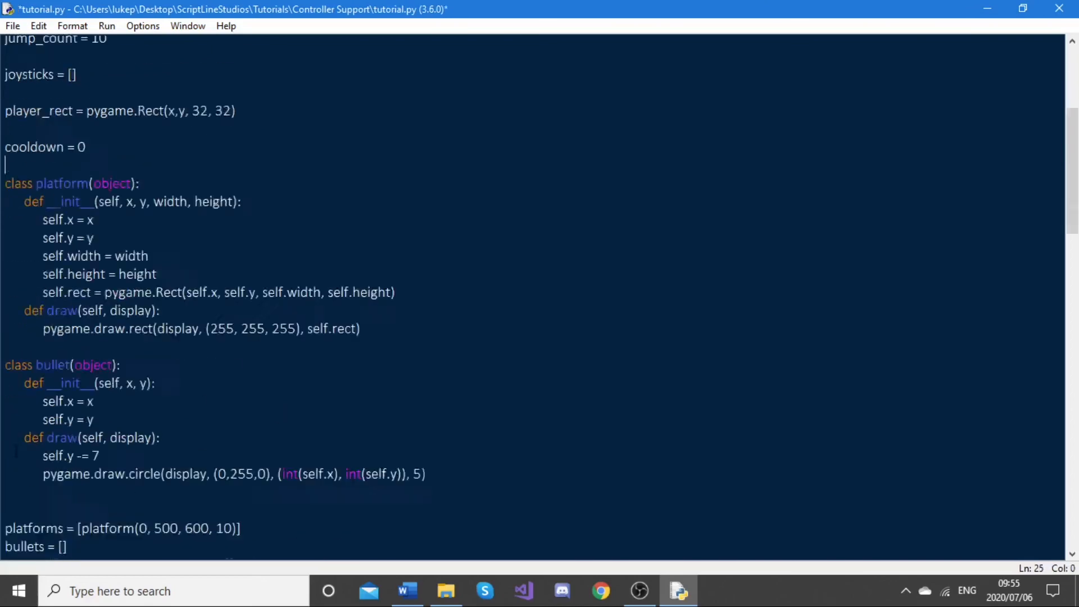
scroll(down, 3)
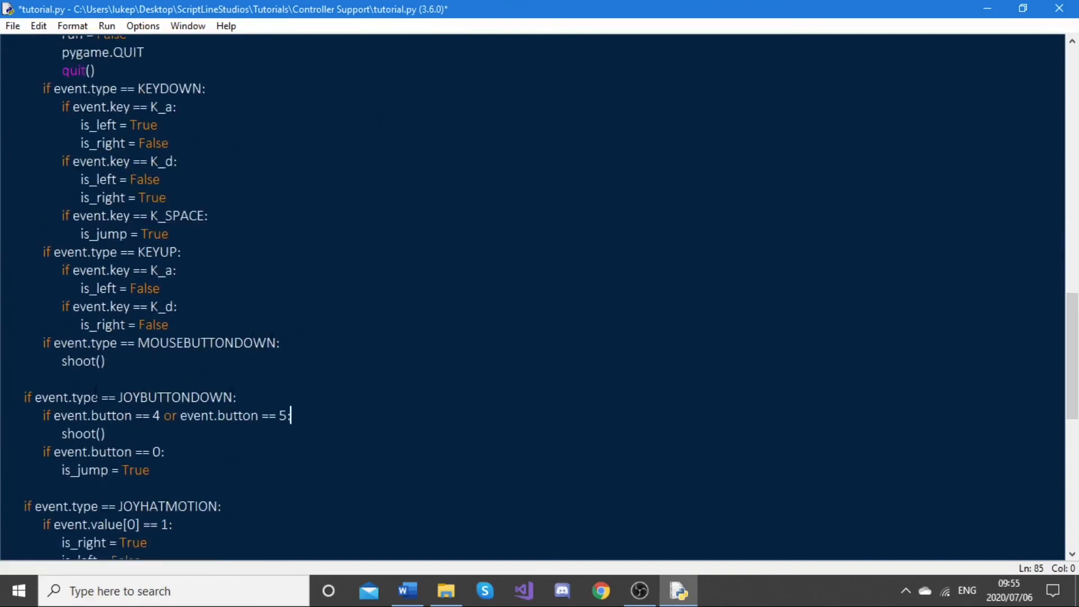
Shoot only when cooldown <= 0, resetting it to 7, else subtract 1, then run it.
text(if)
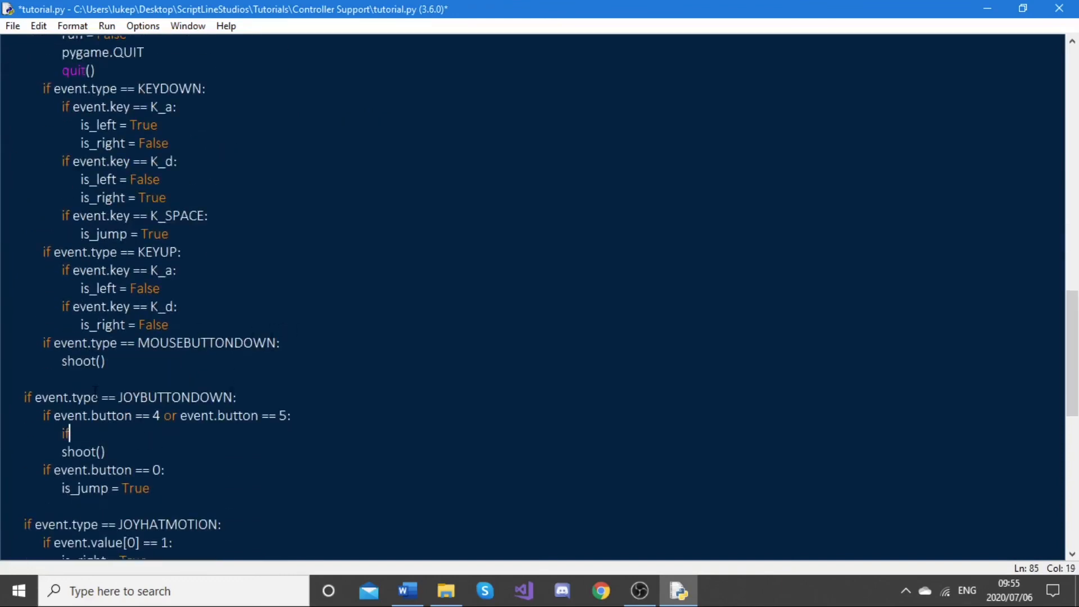
text(cooldwo)
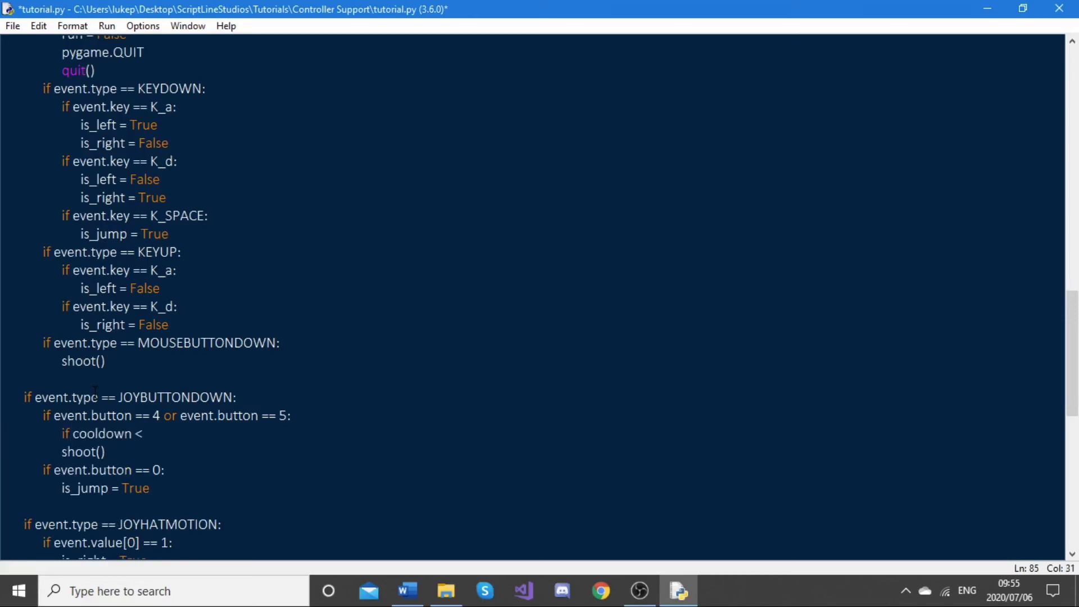
text(= 0:)
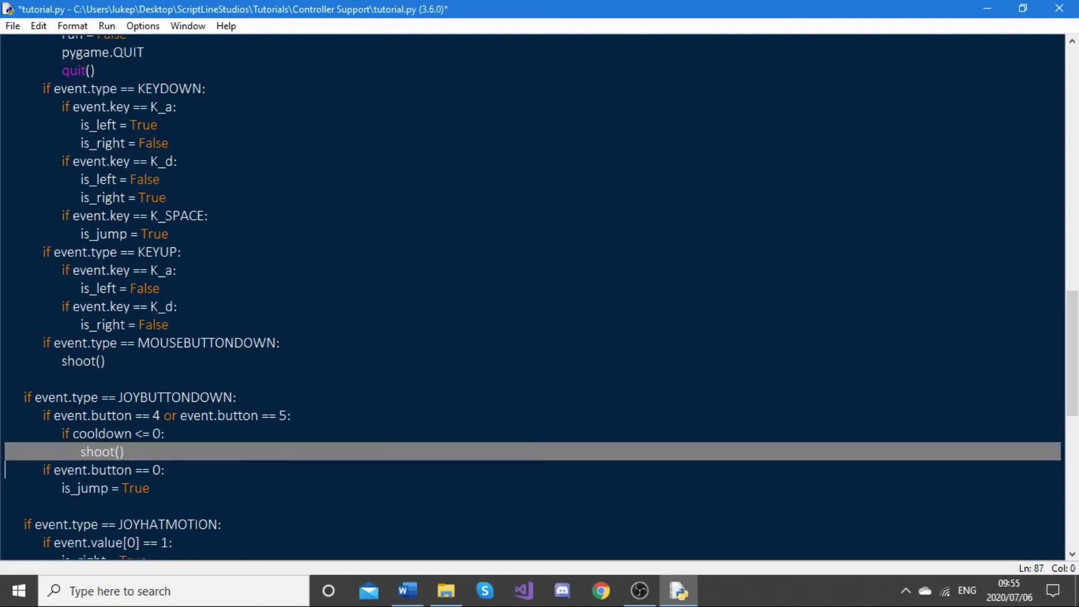
text(co)
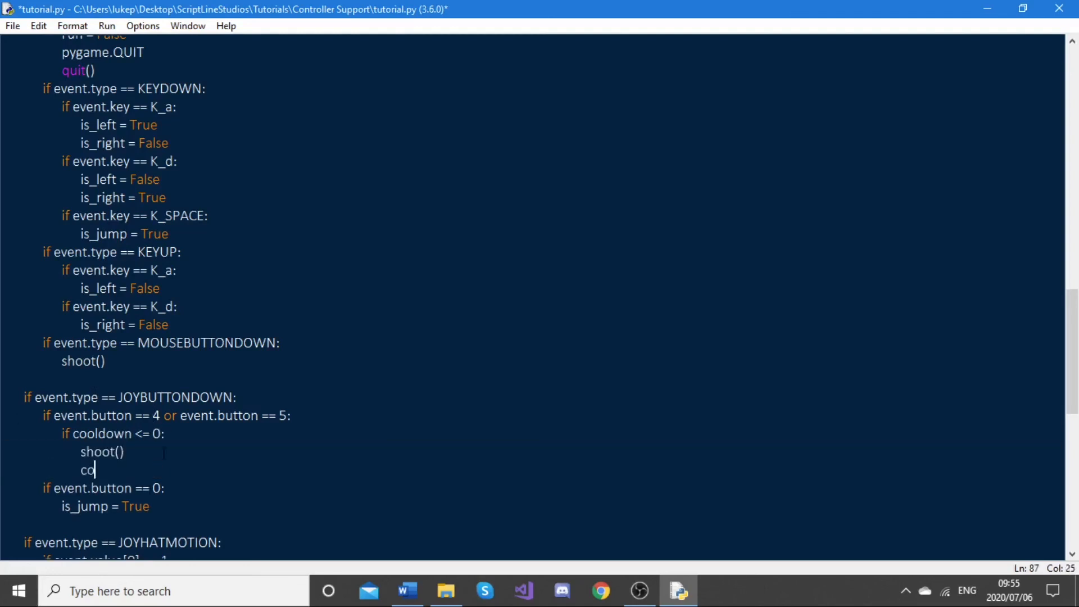
text(oldown)
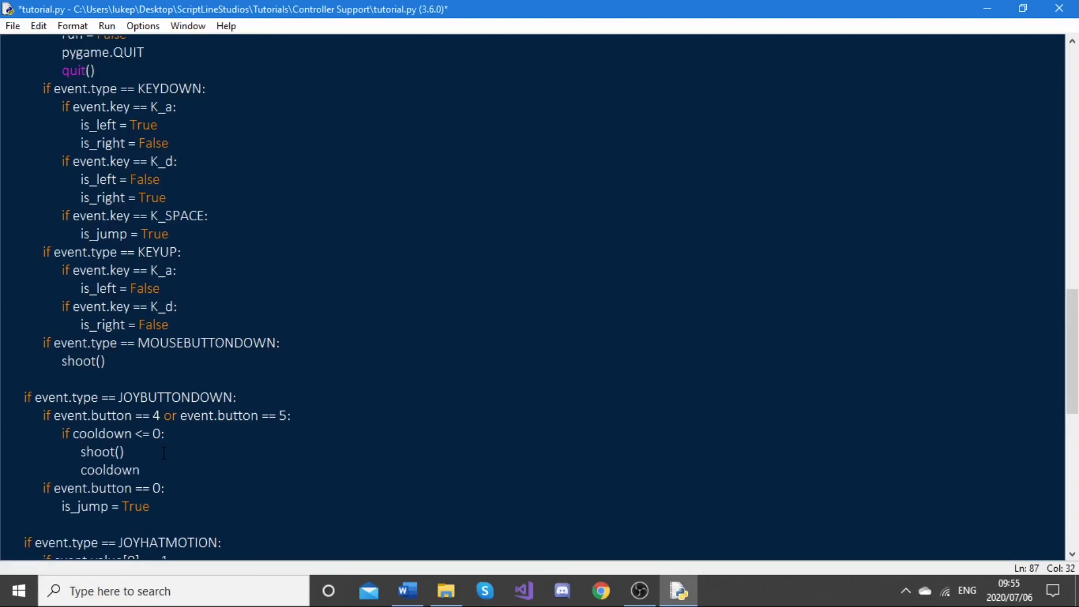
text(= 7)
text(else:)
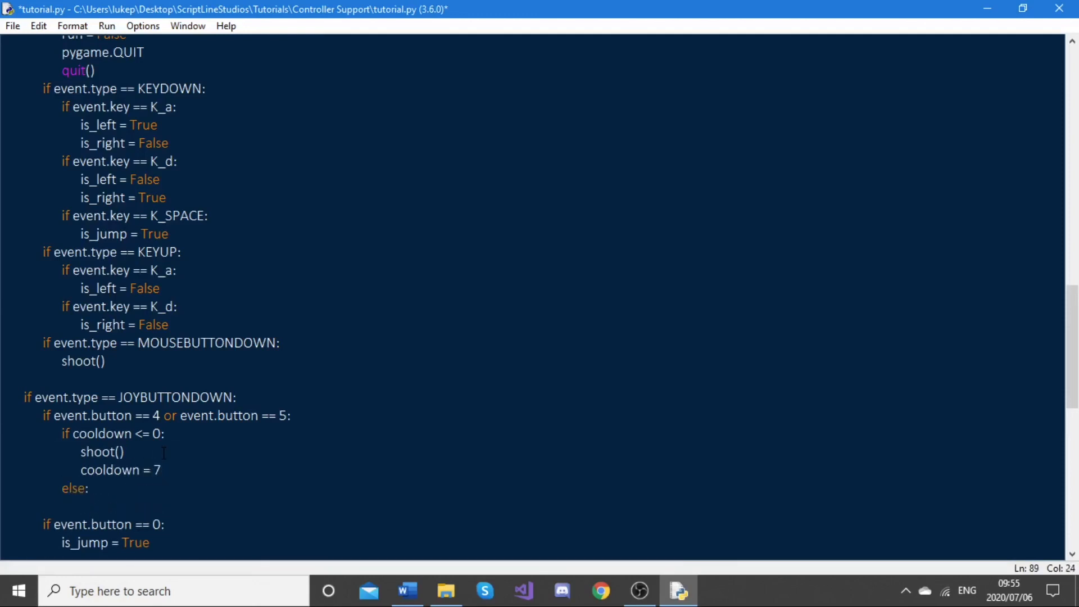
text(cooldwon)
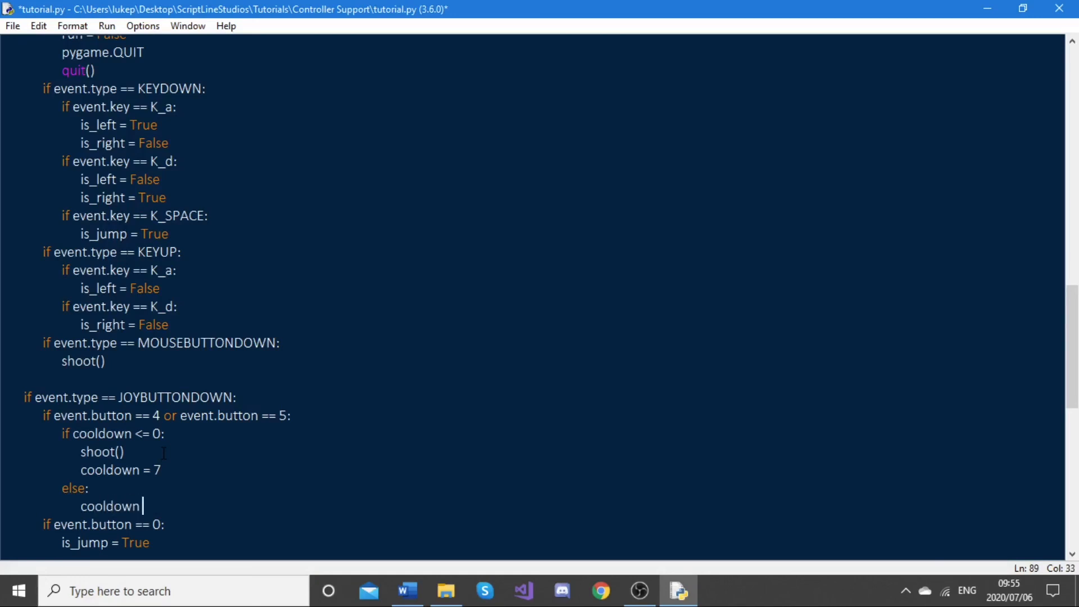
text(-= 1)
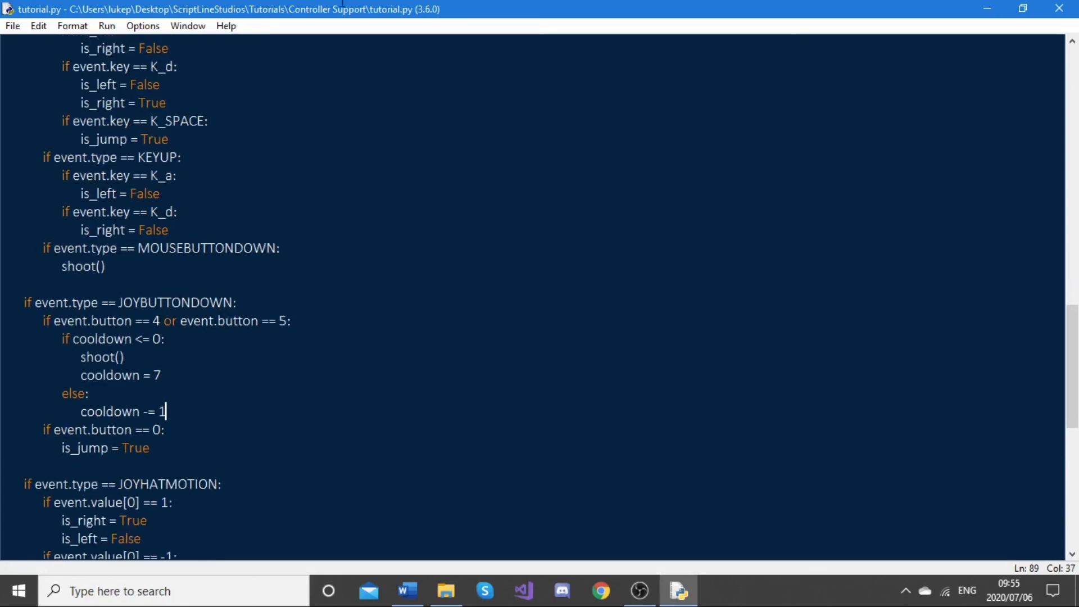
key(F5)
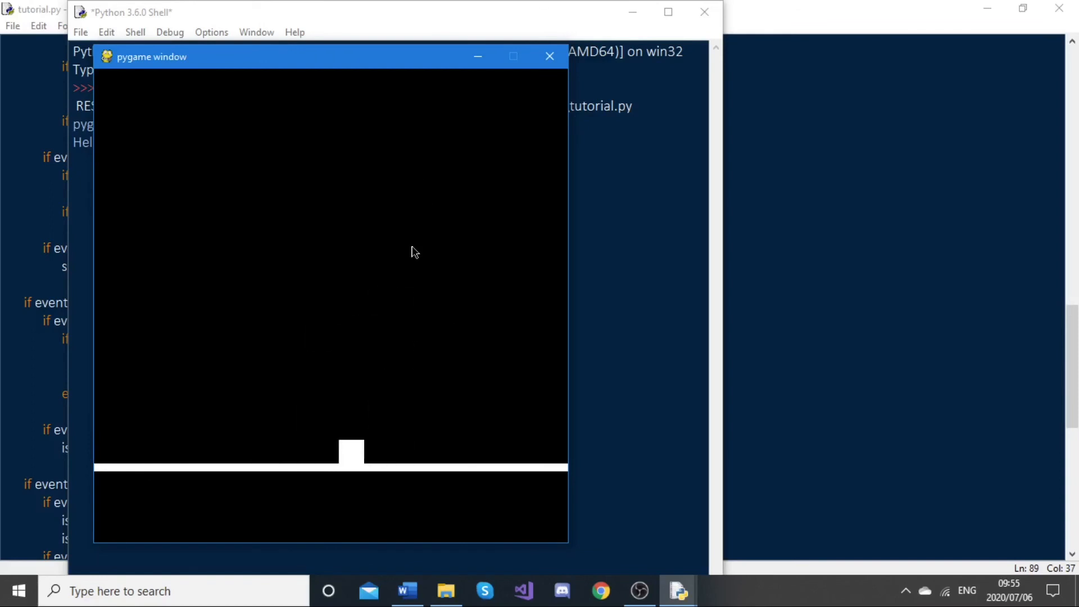
Close the pygame window, then close the Python 3.6 Shell to raise the Kill? prompt.
click(550, 56)
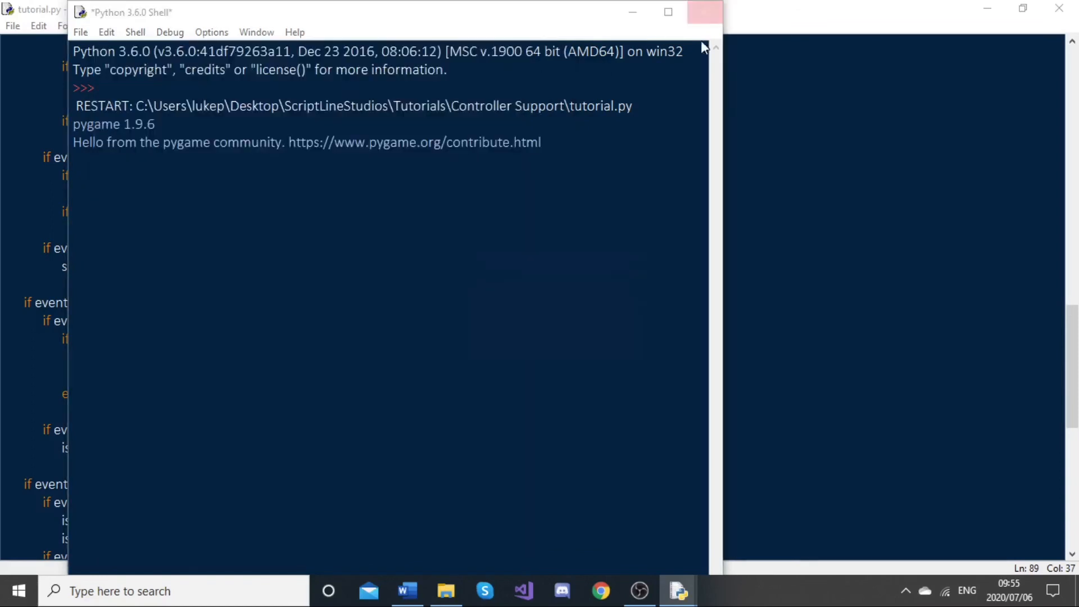
click(704, 12)
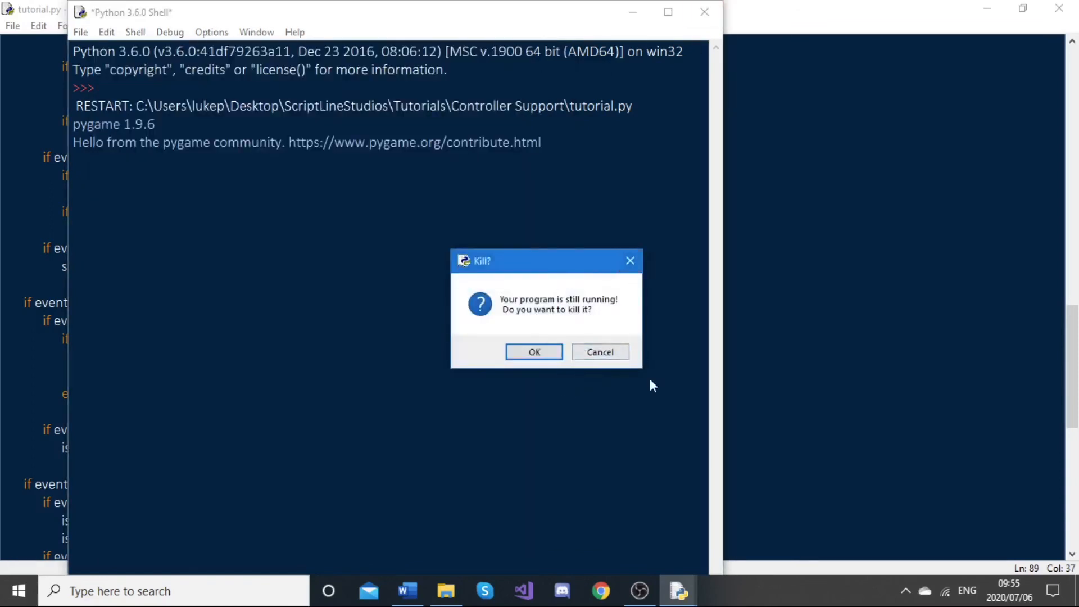